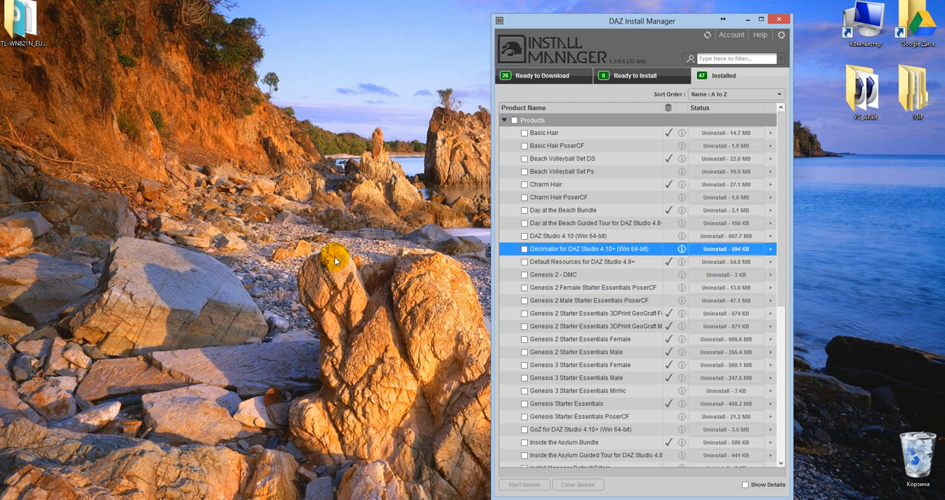
pyautogui.moveTo(620, 257)
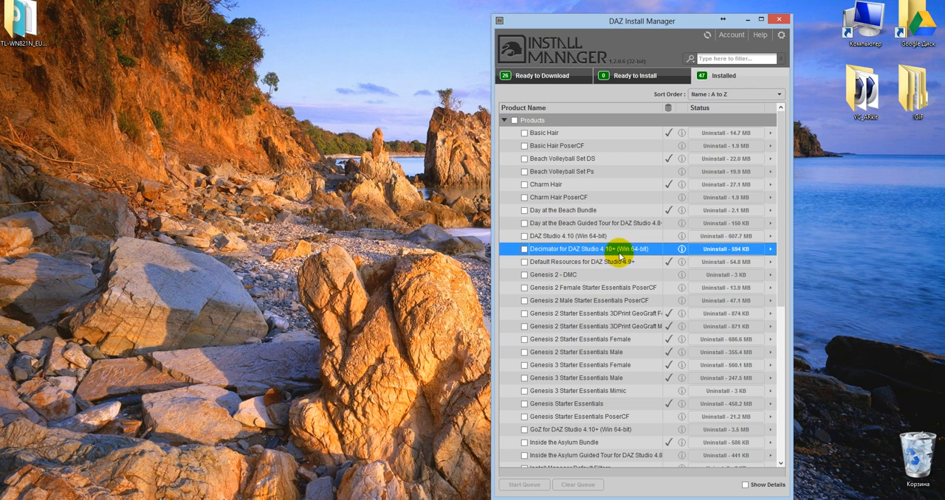
pyautogui.moveTo(637, 254)
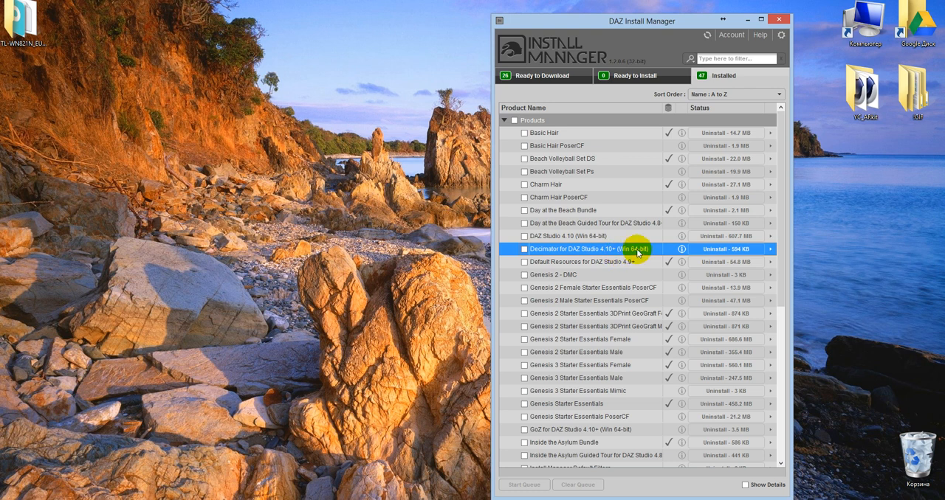
pyautogui.moveTo(573, 30)
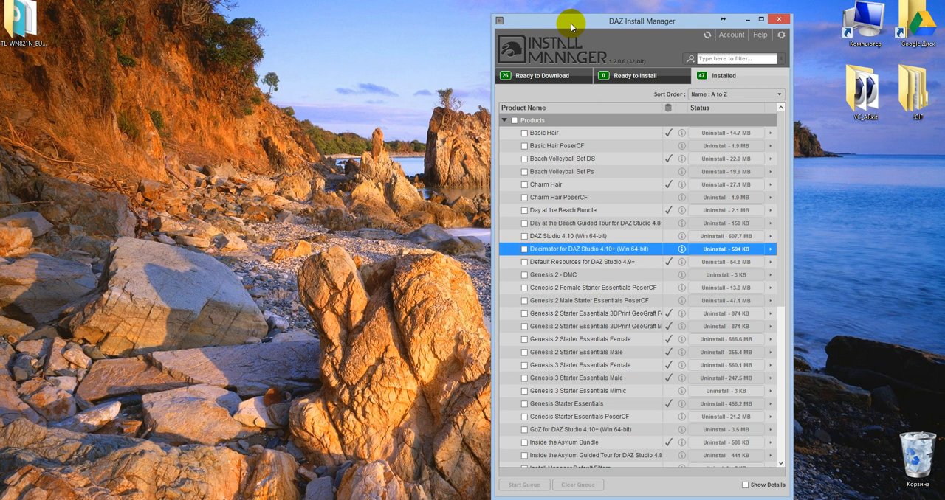
# Step: Check the Installed list in DAZ Install Manager for Decimator for DAZ Studio
pyautogui.click(525, 248)
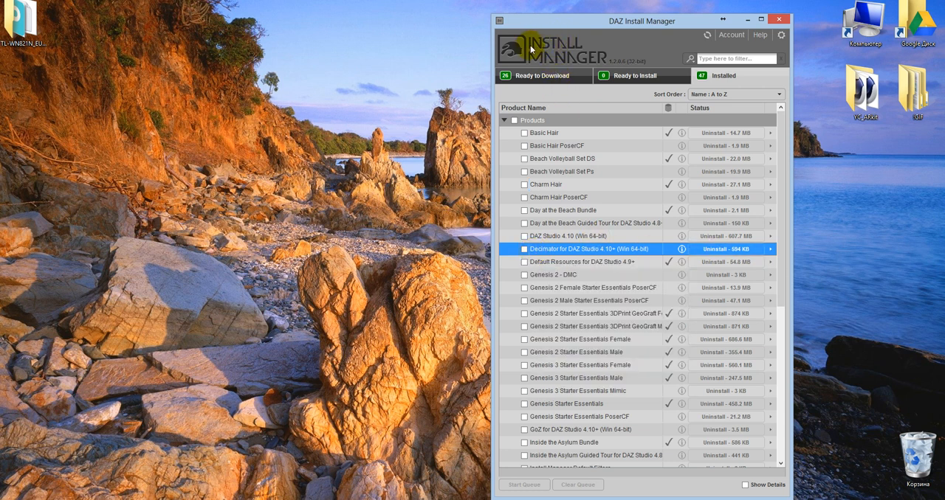
pyautogui.moveTo(611, 62)
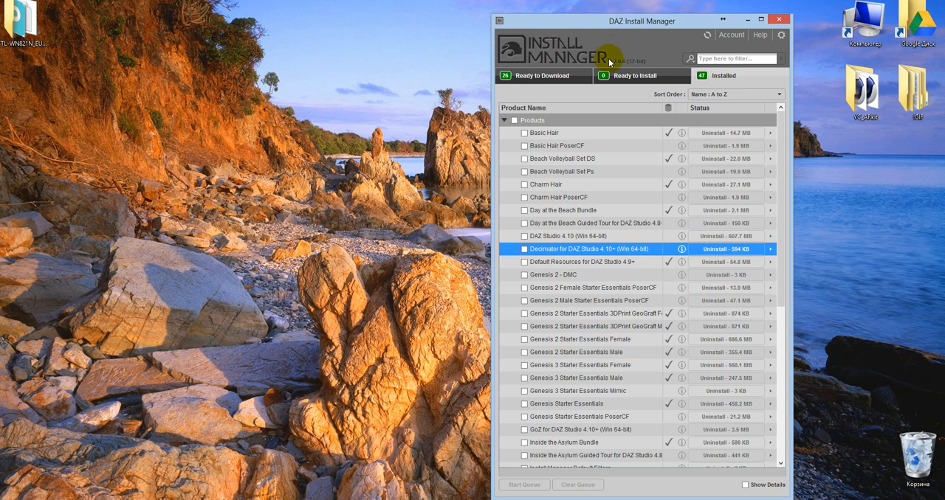
pyautogui.moveTo(349, 331)
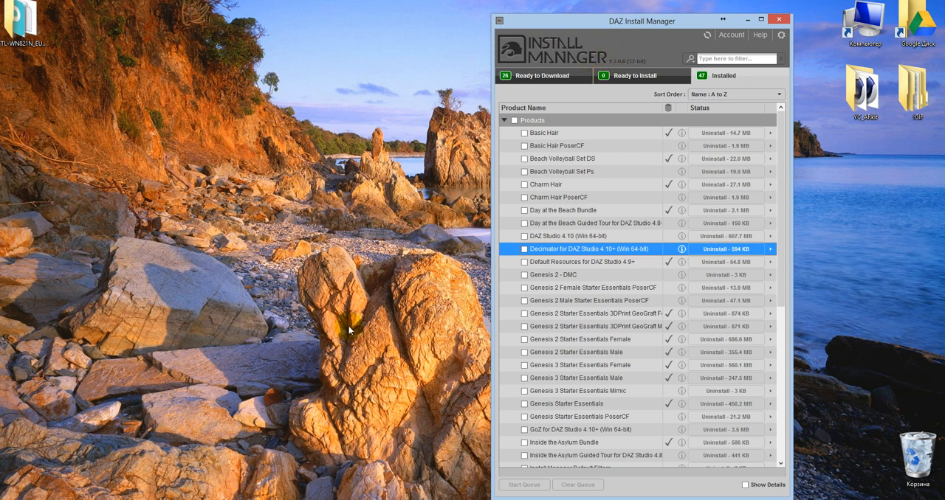
pyautogui.moveTo(175, 386)
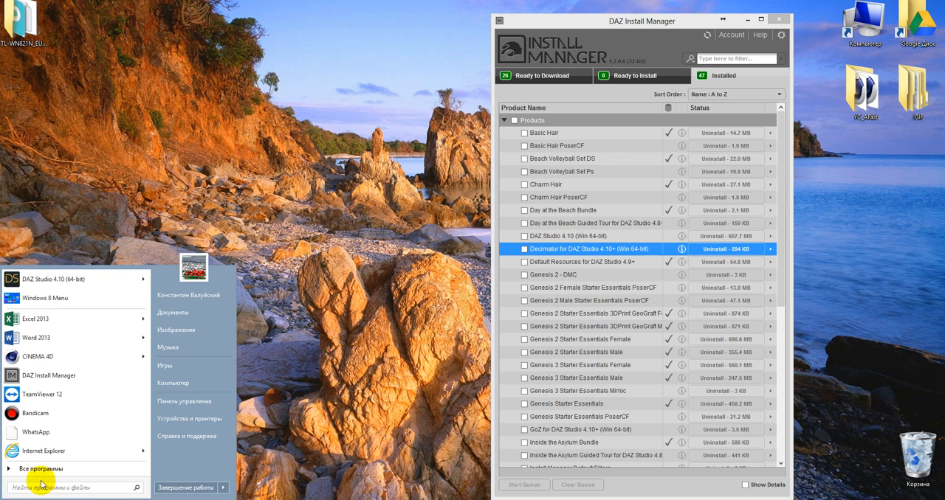
# Step: Launch DAZ Studio from the Windows program list
pyautogui.click(52, 278)
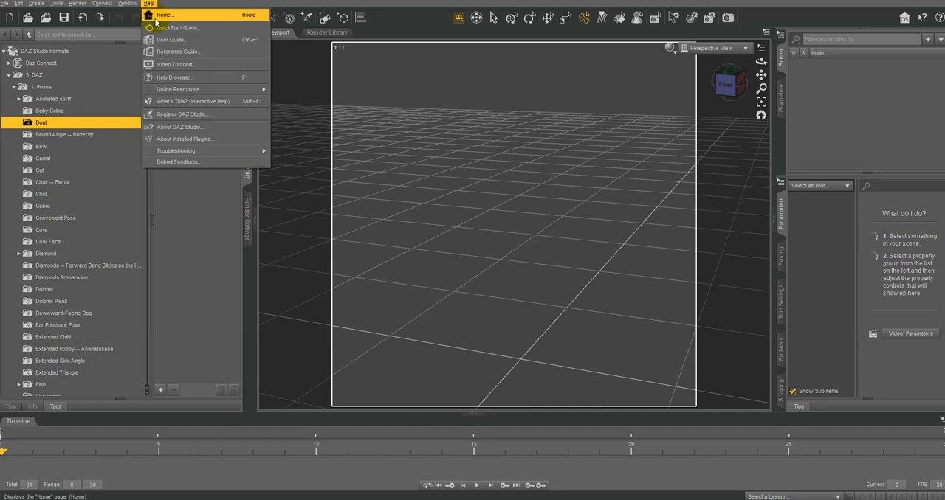
pyautogui.moveTo(174, 150)
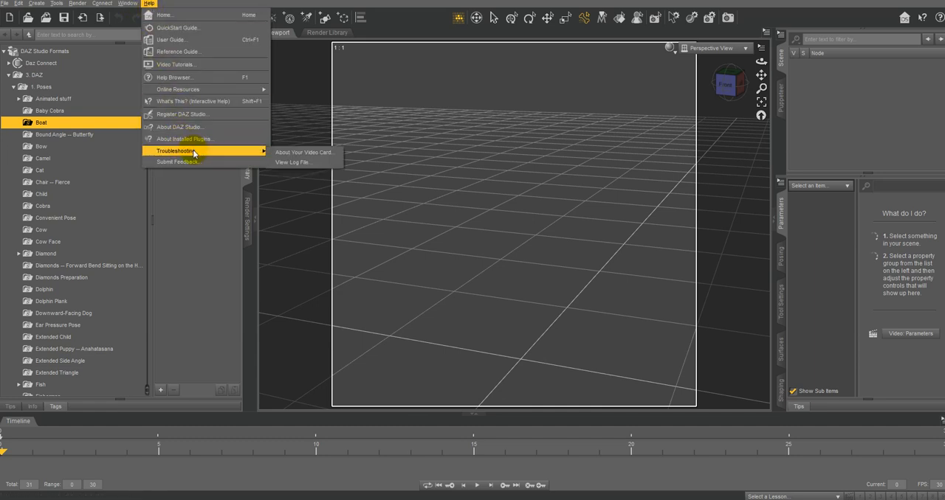
pyautogui.moveTo(393, 152)
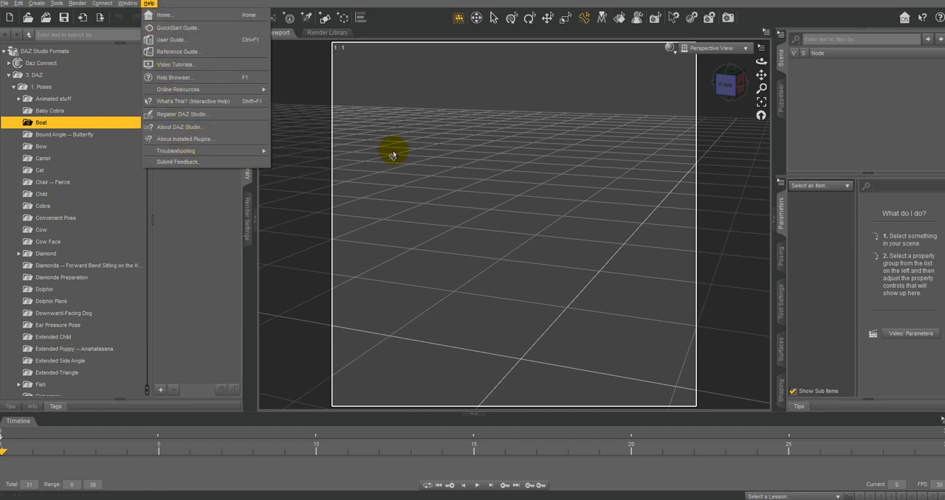
# Step: Find DAZ Decimator in the About Installed Plugins list and read its details
pyautogui.click(183, 139)
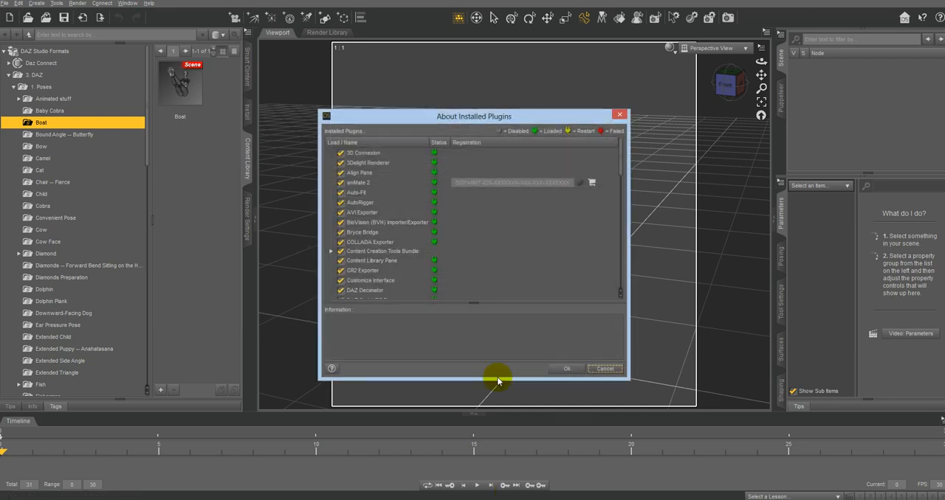
pyautogui.scroll(-3)
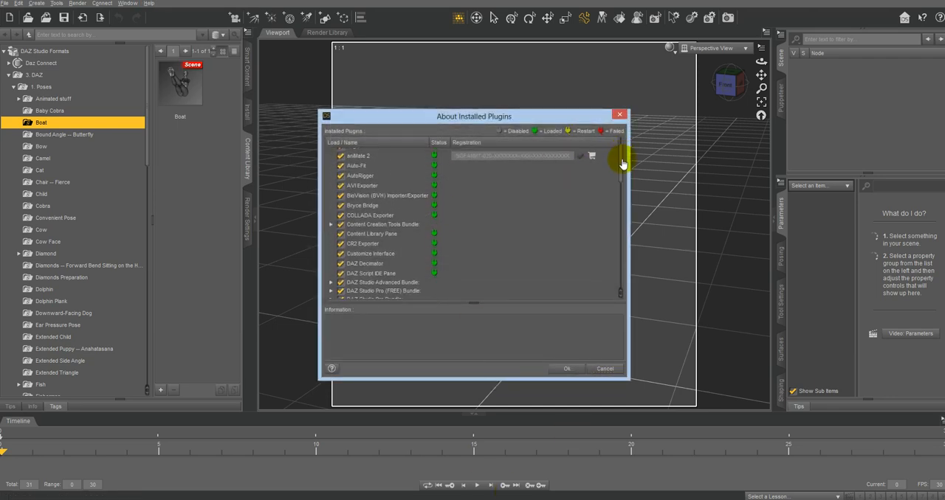
pyautogui.scroll(-3)
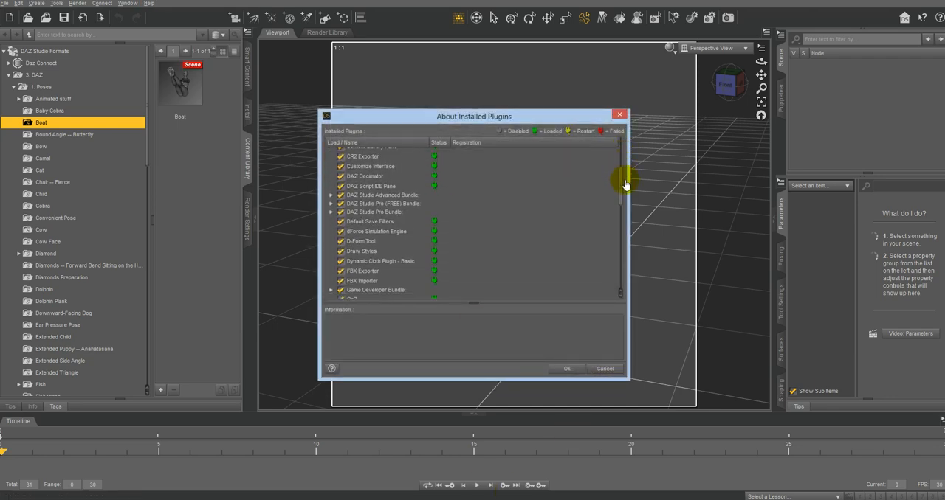
pyautogui.scroll(3)
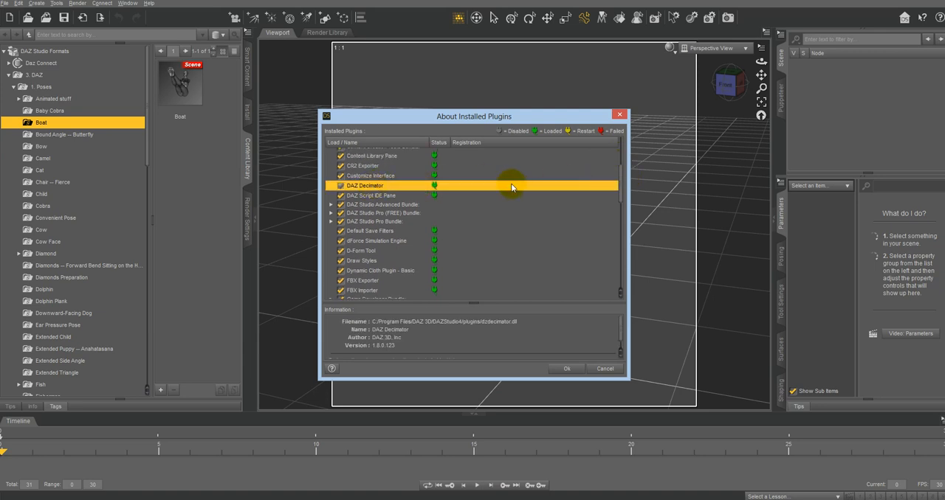
pyautogui.moveTo(537, 181)
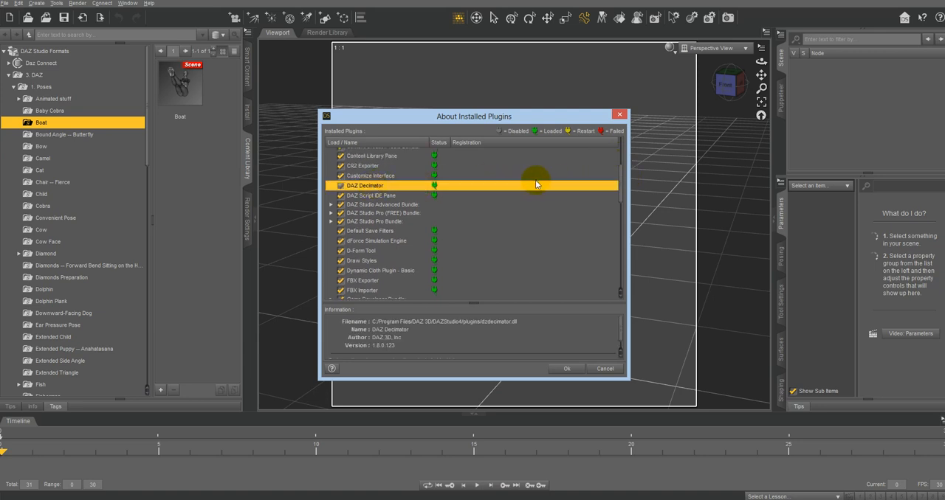
pyautogui.moveTo(579, 189)
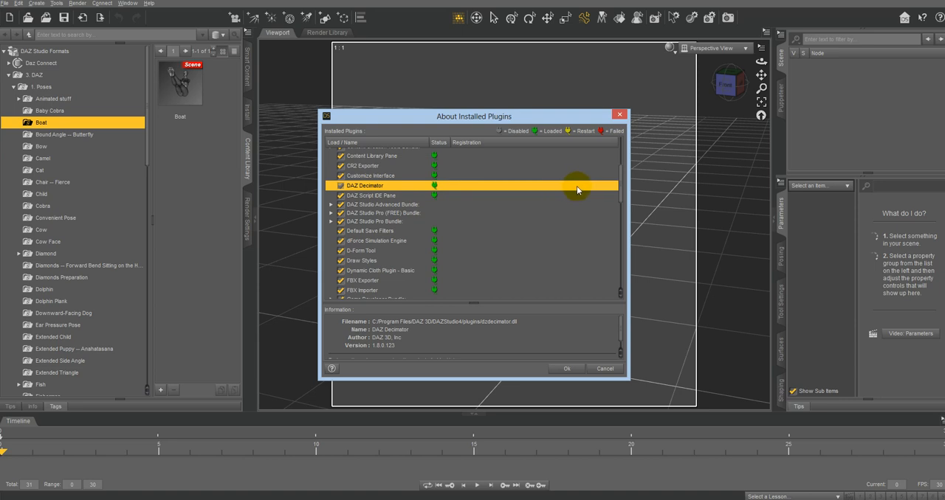
pyautogui.moveTo(587, 192)
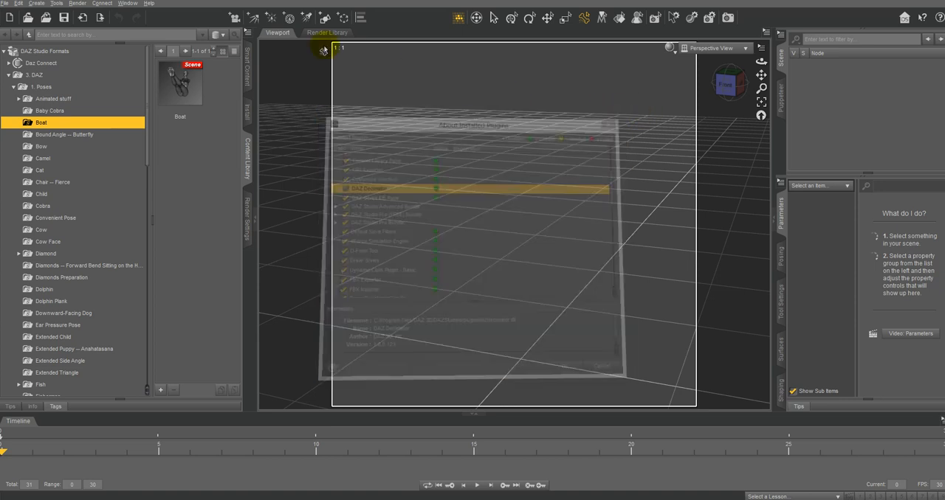
# Step: Apply the Boat pose to the Genesis 3 female figure from the Content Library
pyautogui.click(127, 3)
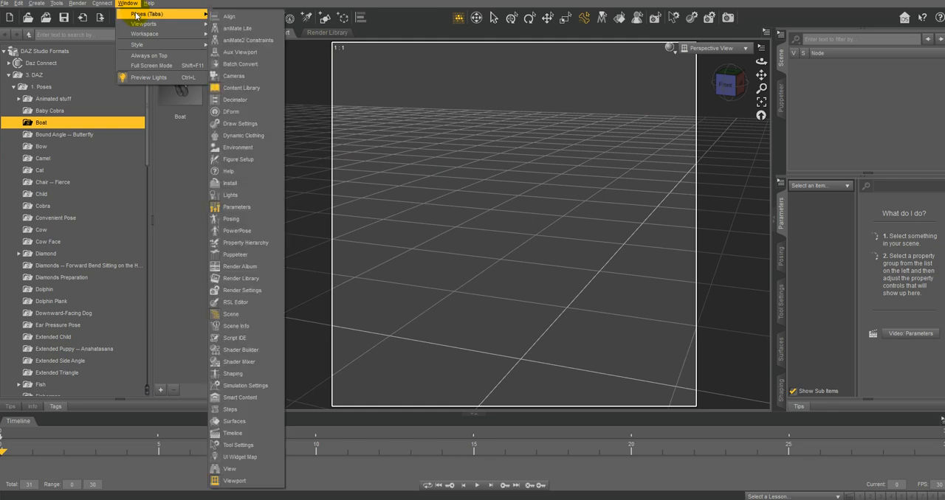
pyautogui.moveTo(142, 20)
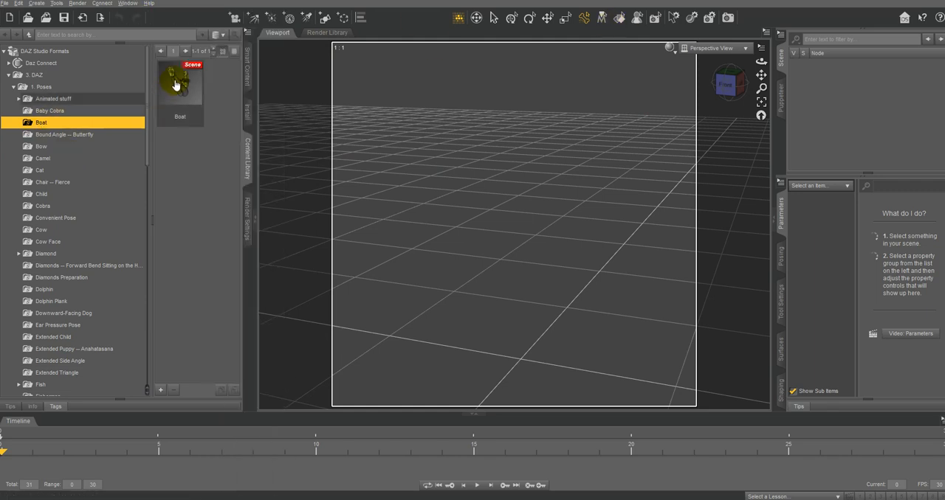
pyautogui.doubleClick(181, 83)
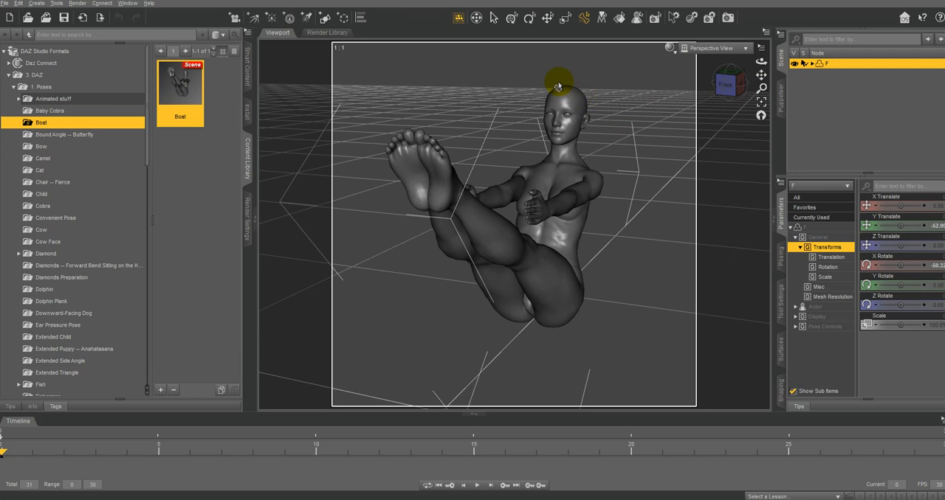
pyautogui.moveTo(361, 91)
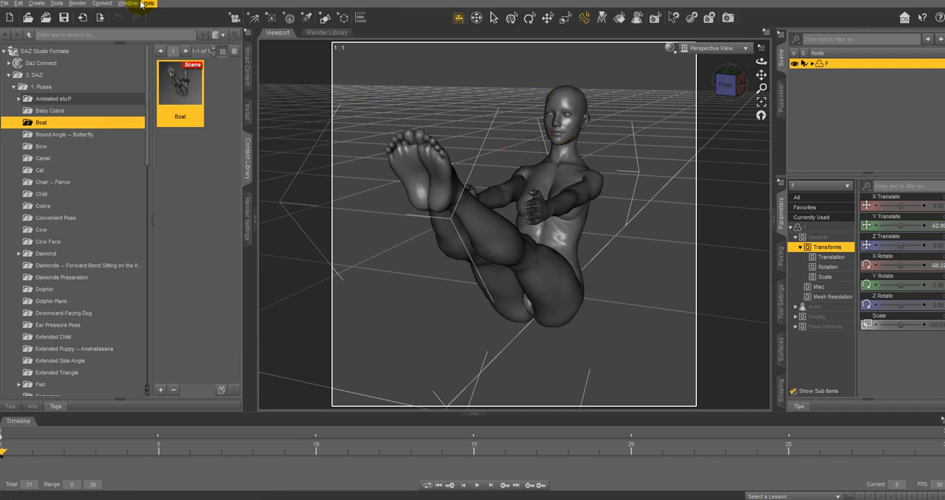
pyautogui.moveTo(657, 140)
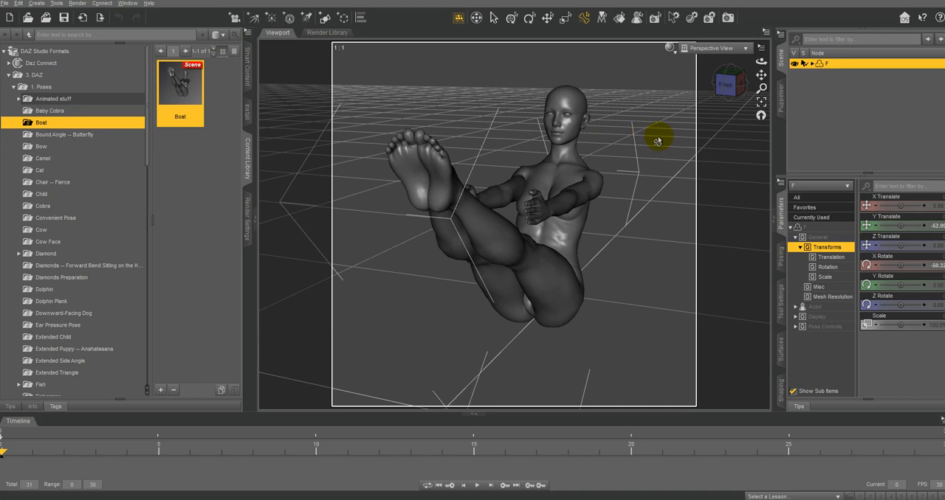
pyautogui.moveTo(590, 81)
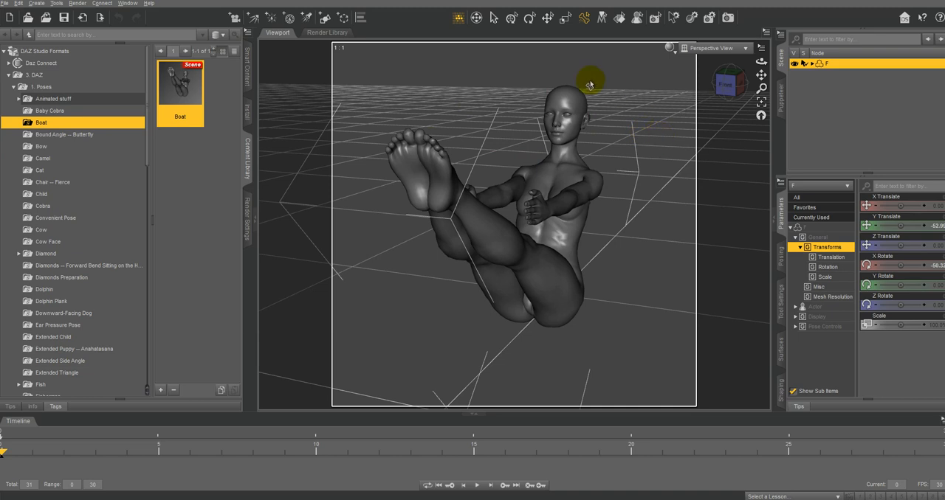
pyautogui.moveTo(590, 83)
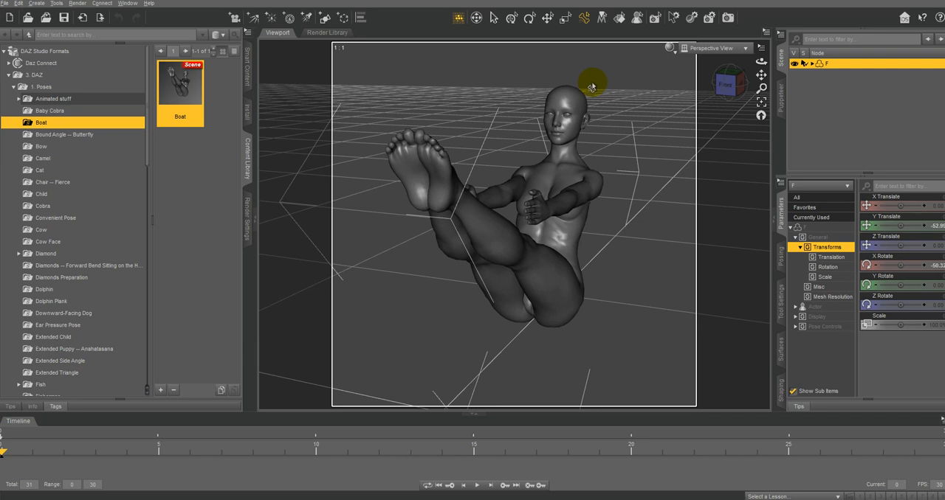
pyautogui.moveTo(593, 86)
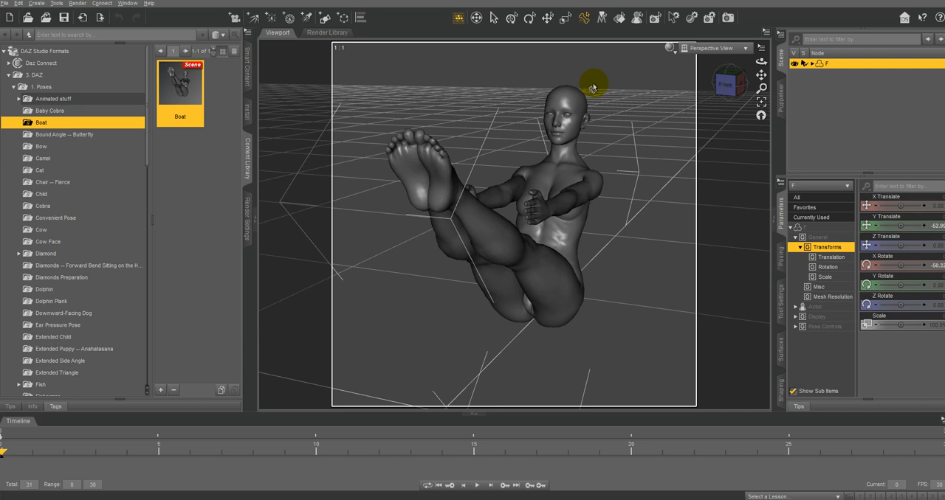
pyautogui.moveTo(597, 127)
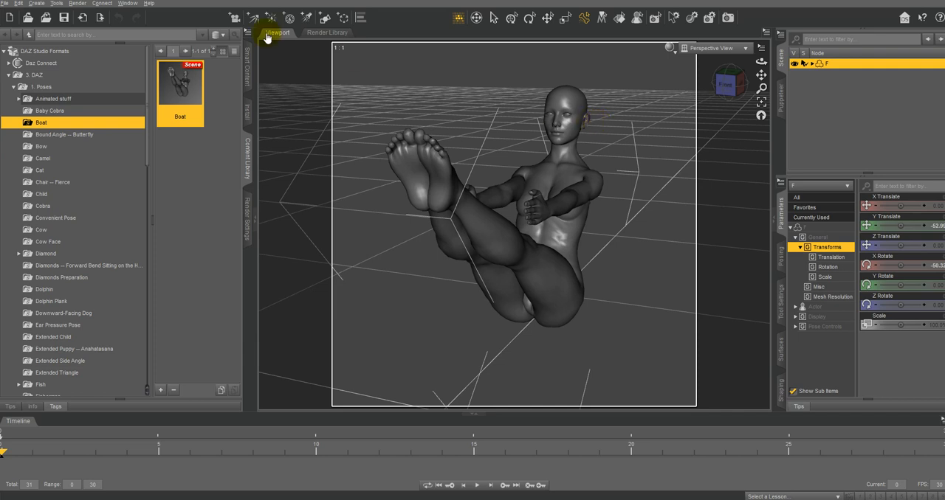
pyautogui.moveTo(301, 62)
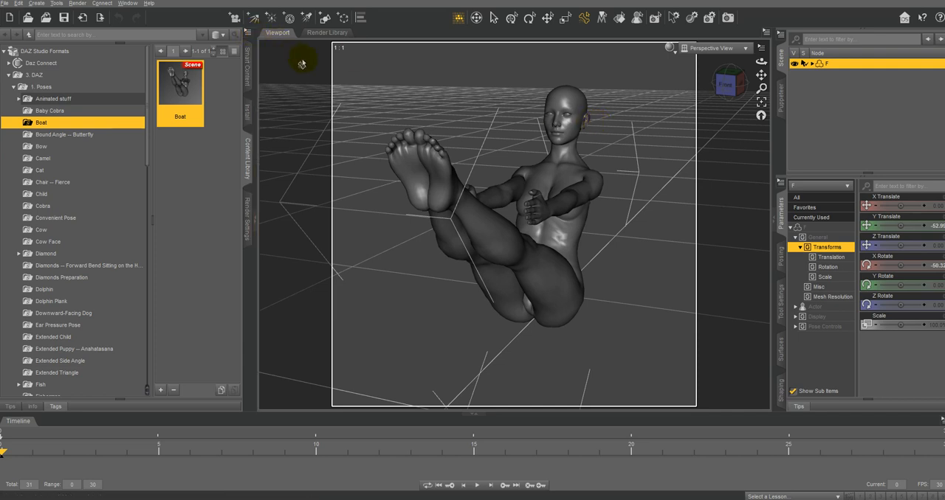
pyautogui.moveTo(215, 35)
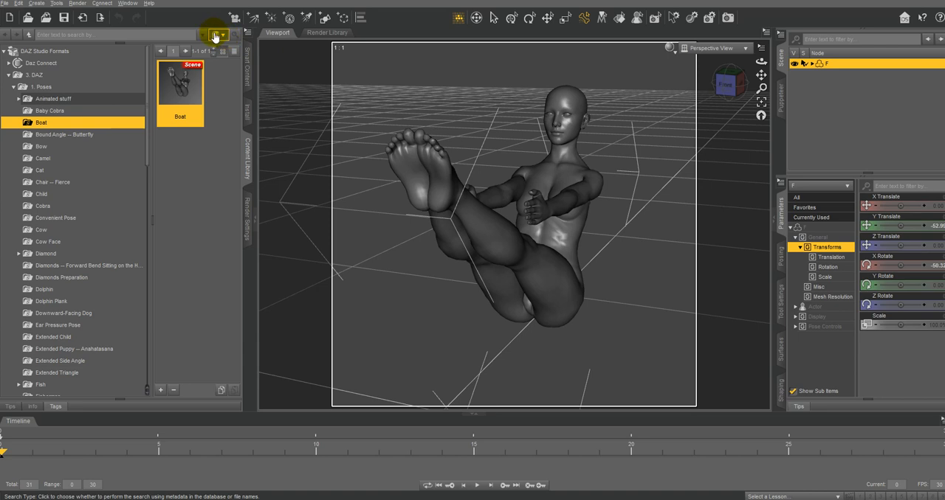
pyautogui.moveTo(215, 35)
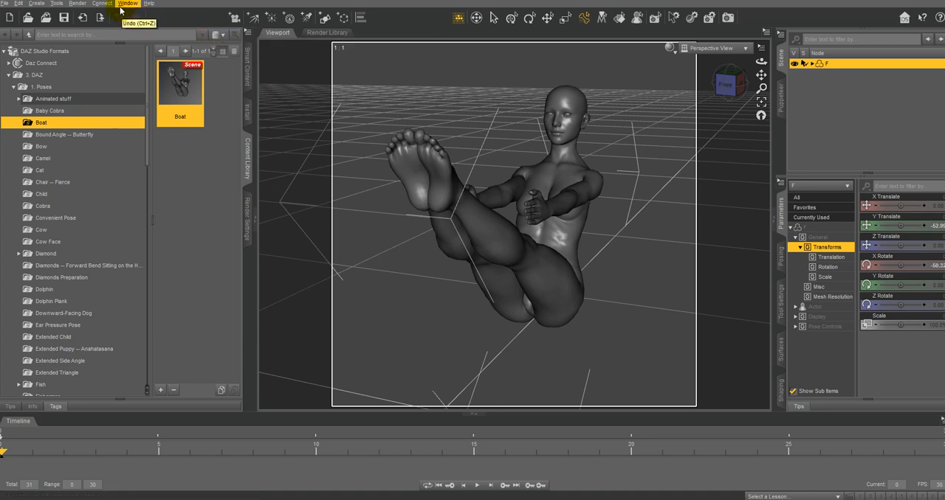
# Step: Show the Decimator pane via Window > Panes (Tabs)
pyautogui.click(127, 3)
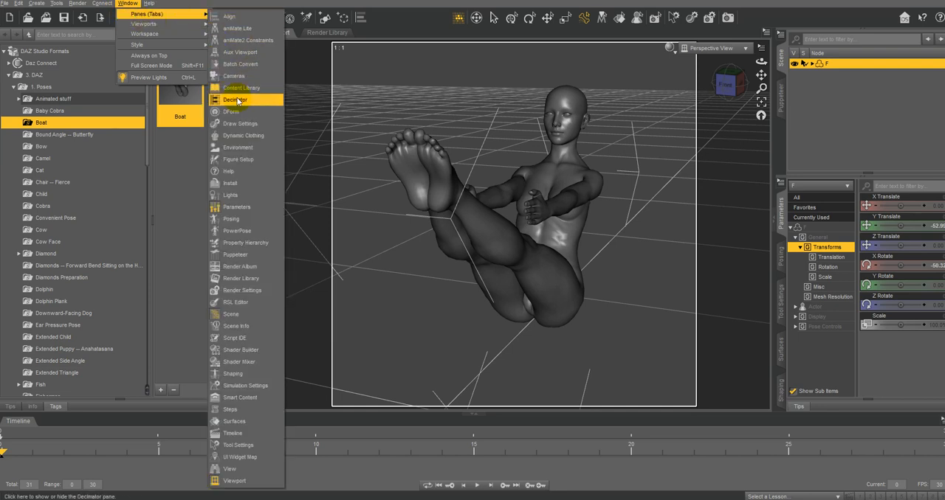
pyautogui.moveTo(243, 102)
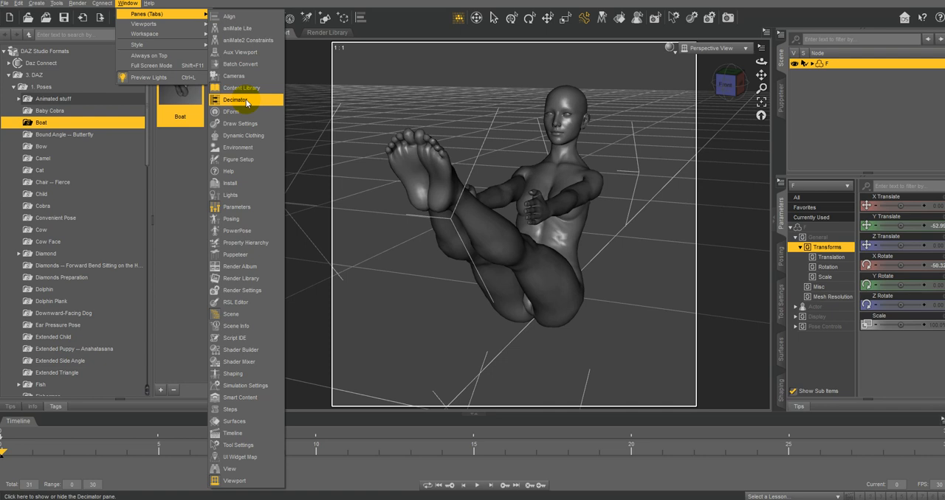
pyautogui.click(235, 101)
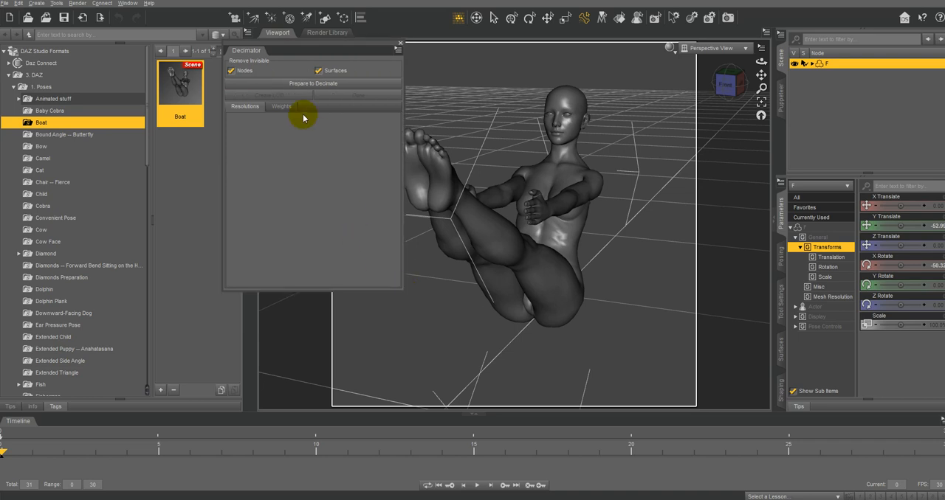
pyautogui.moveTo(110, 131)
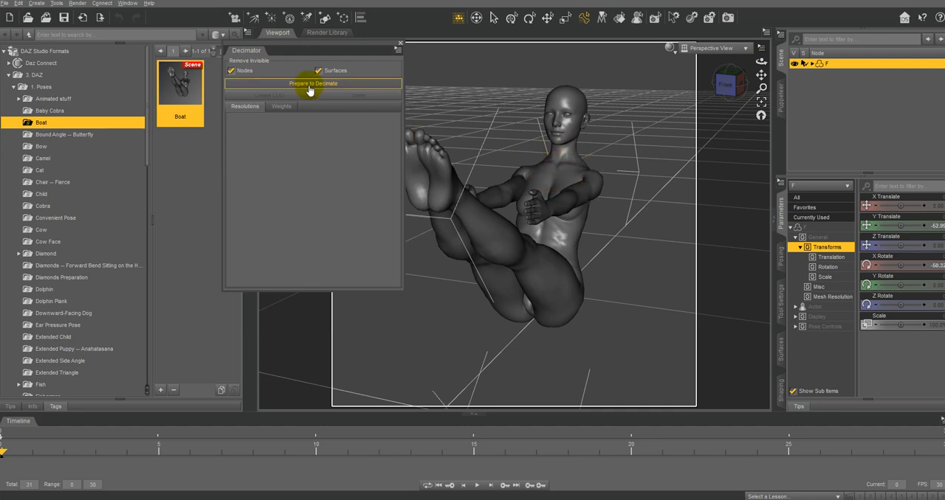
# Step: Prepare the figure to decimate and review its Resolutions and Weights settings
pyautogui.click(313, 82)
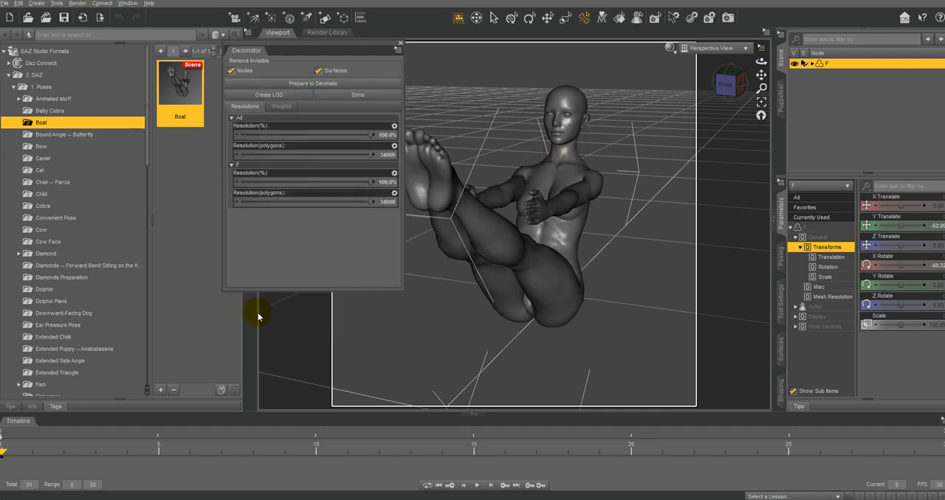
pyautogui.moveTo(275, 156)
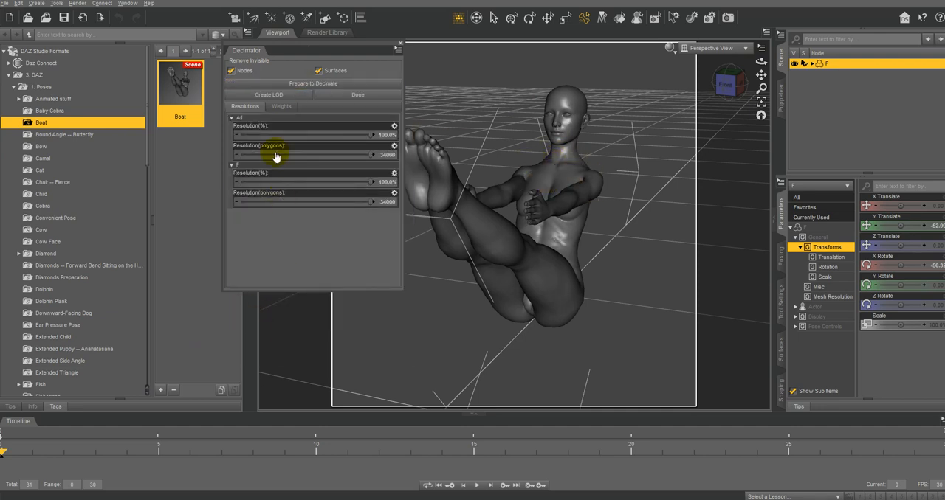
pyautogui.click(281, 106)
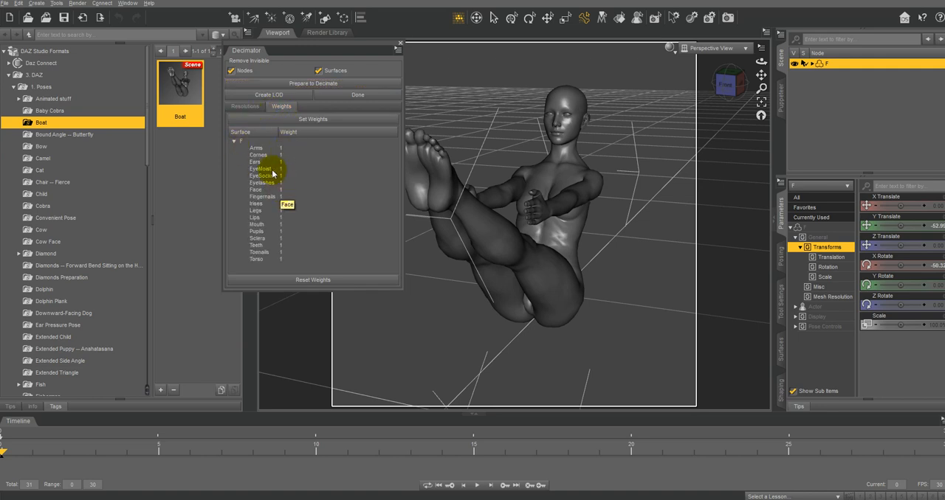
pyautogui.click(245, 106)
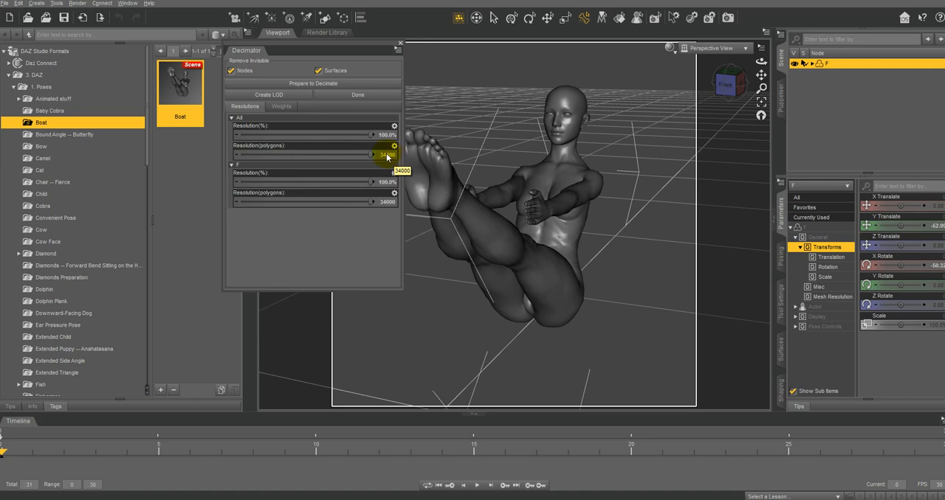
# Step: Set the target resolution to 8000 polygons and inspect the lighter mesh up close
pyautogui.doubleClick(313, 154)
pyautogui.write('9999')
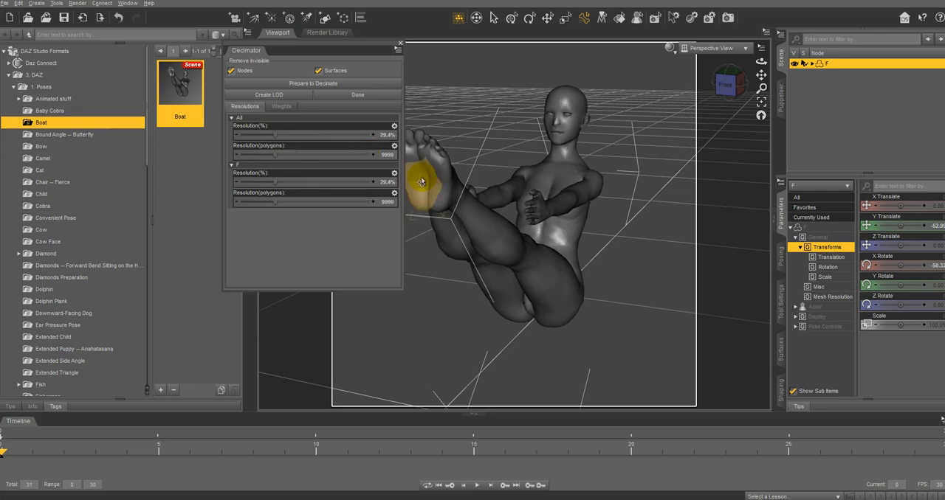
pyautogui.moveTo(420, 182); pyautogui.dragTo(611, 80)
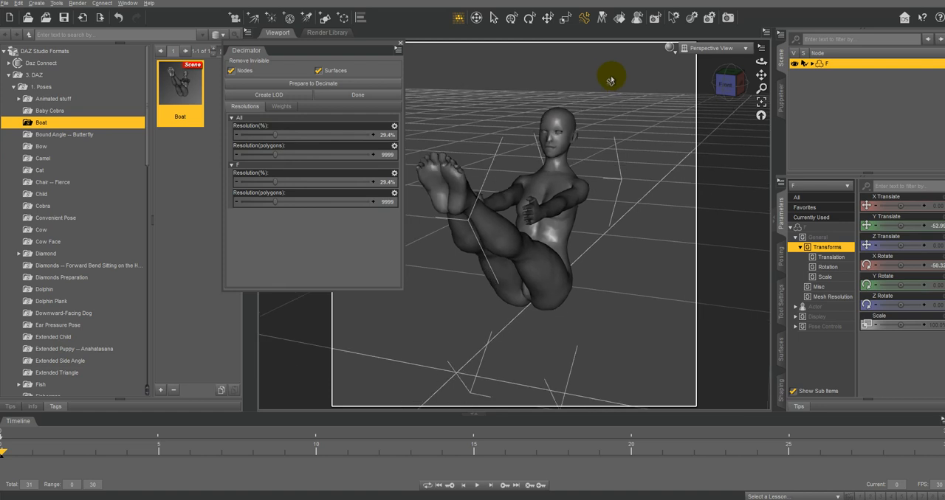
pyautogui.moveTo(612, 80); pyautogui.dragTo(697, 81)
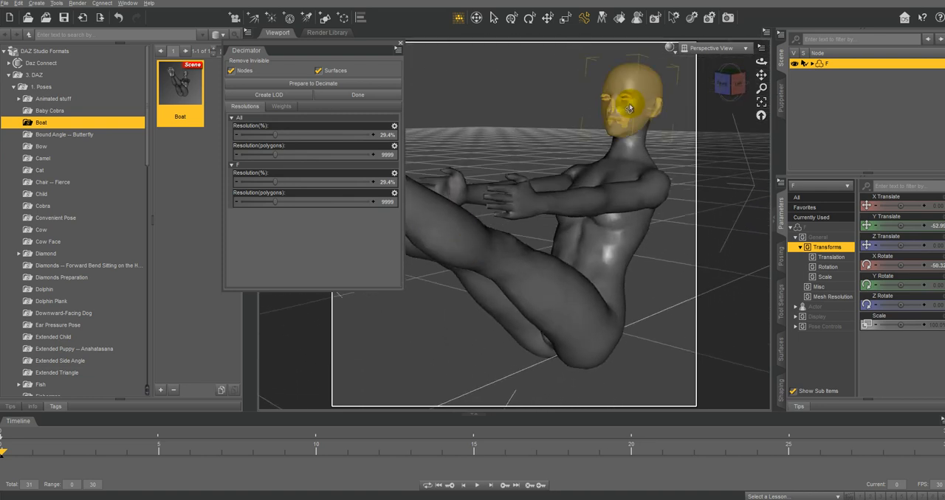
pyautogui.click(505, 184)
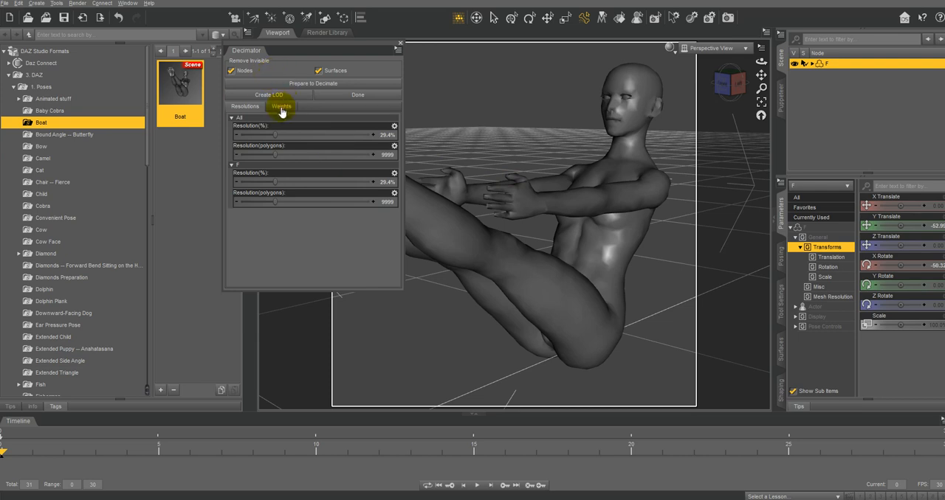
# Step: Raise the Face surface weight above 1 in the Weights list, leaving Arms at 1
pyautogui.click(280, 107)
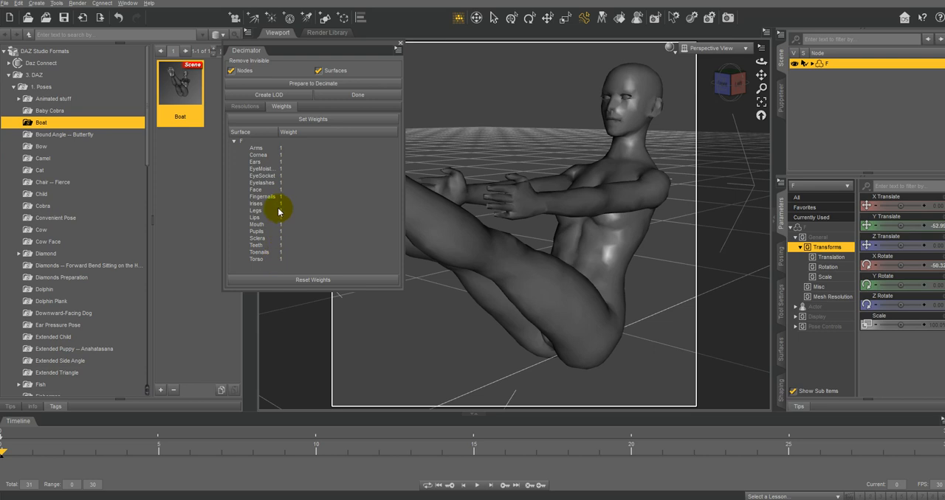
pyautogui.moveTo(277, 264)
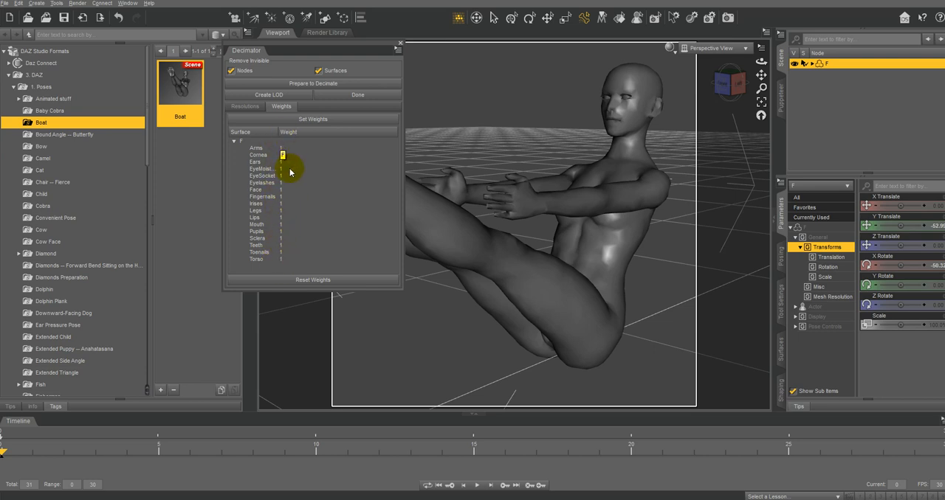
pyautogui.click(257, 148)
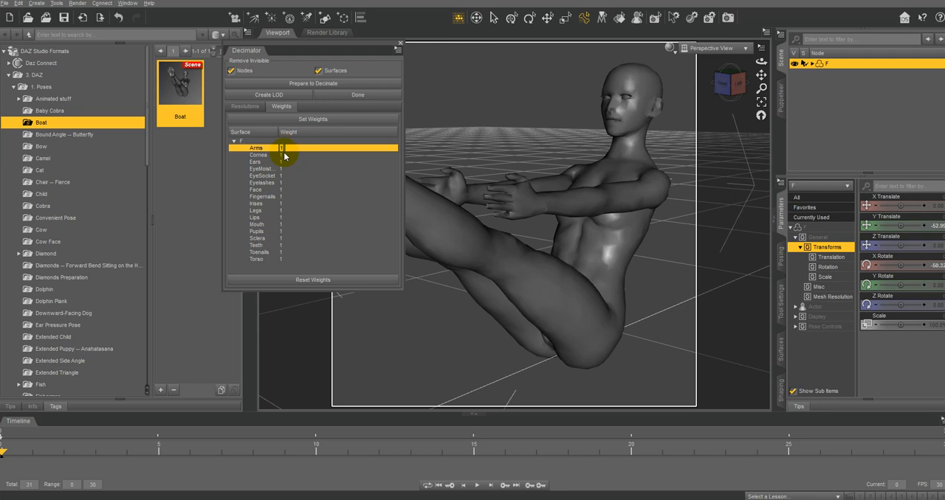
pyautogui.moveTo(281, 149)
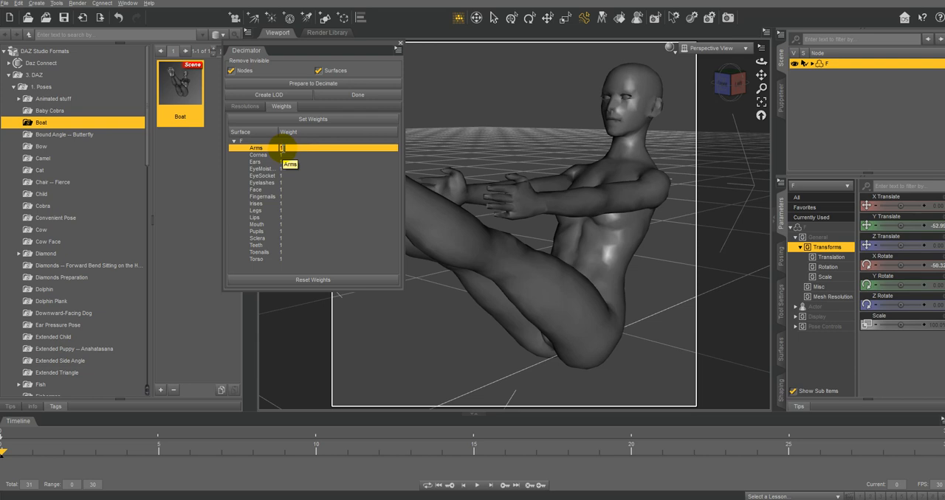
pyautogui.click(255, 189)
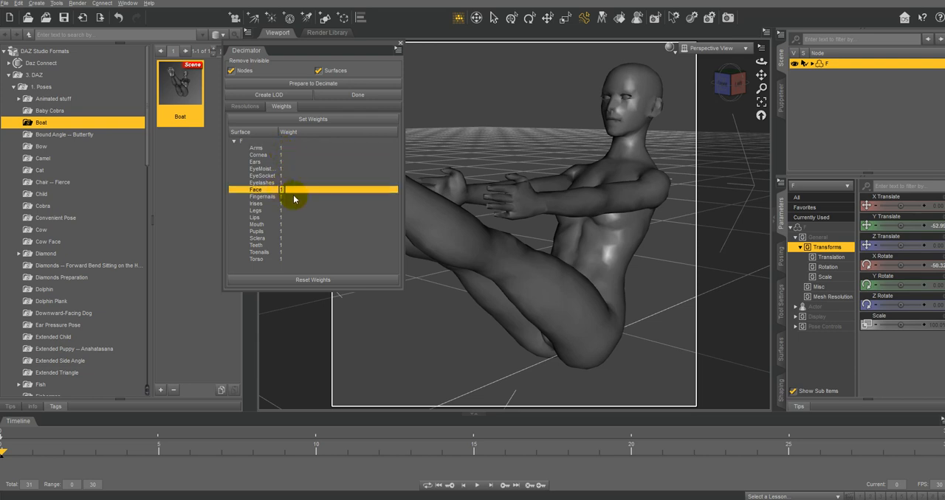
pyautogui.moveTo(319, 205)
pyautogui.write('20')
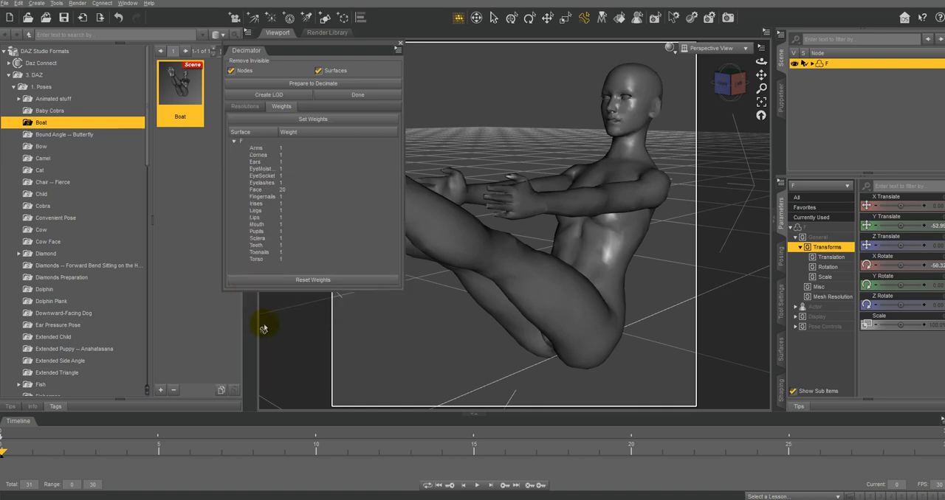
pyautogui.click(633, 115)
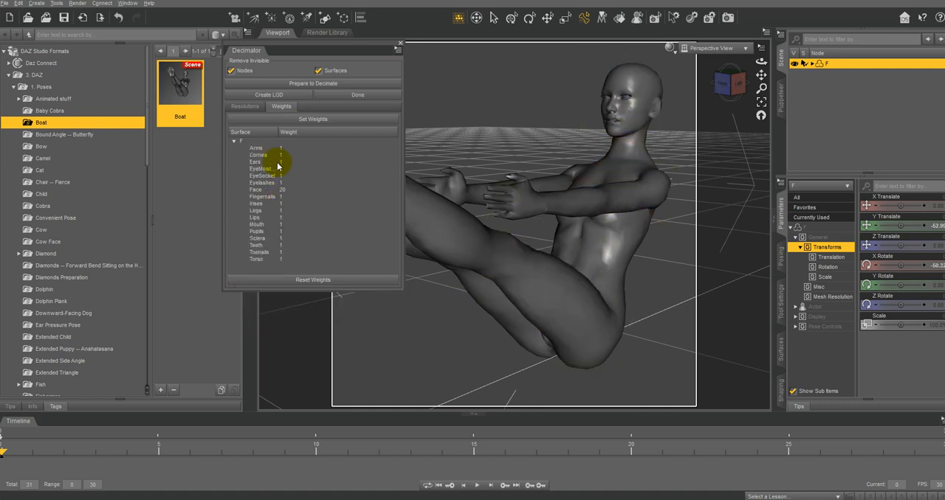
pyautogui.moveTo(286, 222)
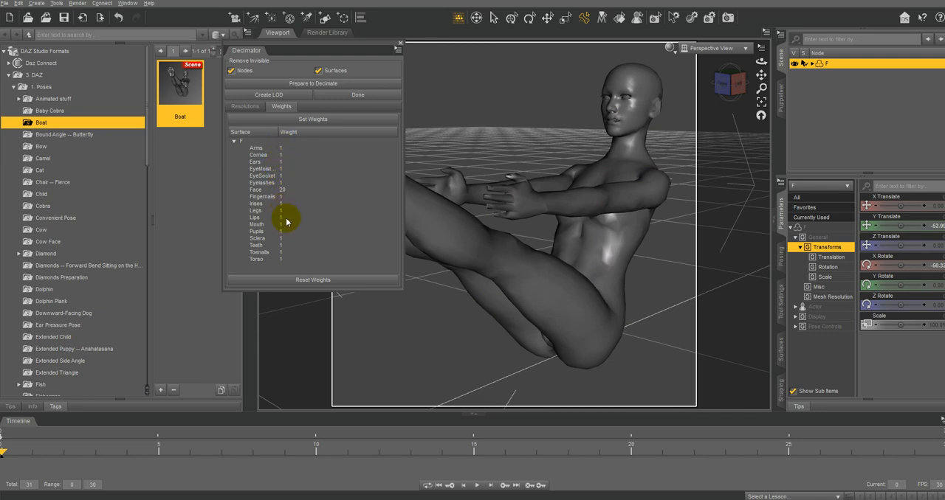
# Step: Select the Ears surface and set its weight to 10
pyautogui.click(254, 217)
pyautogui.write('0')
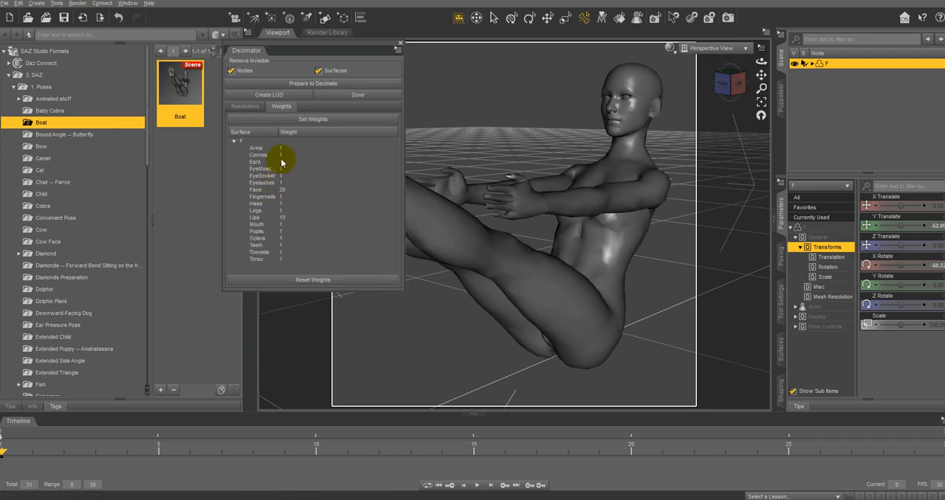
pyautogui.click(255, 163)
pyautogui.write('5')
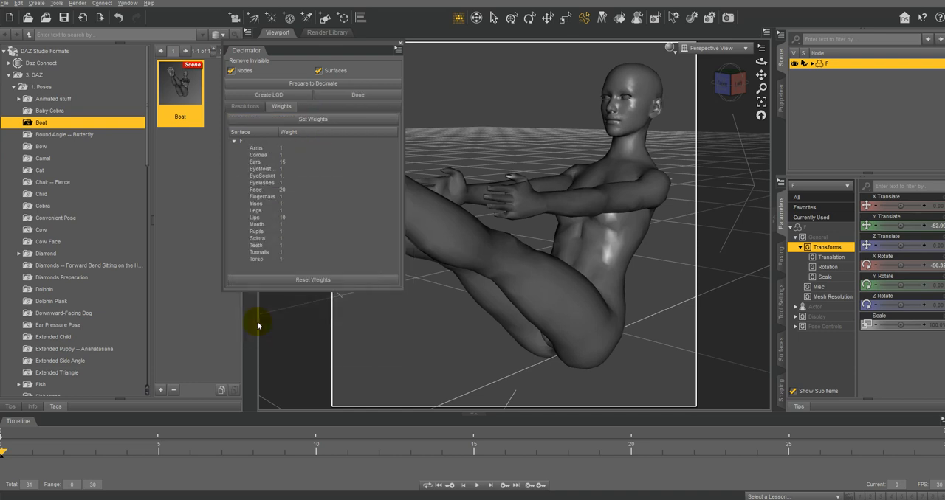
pyautogui.click(257, 163)
pyautogui.write('10')
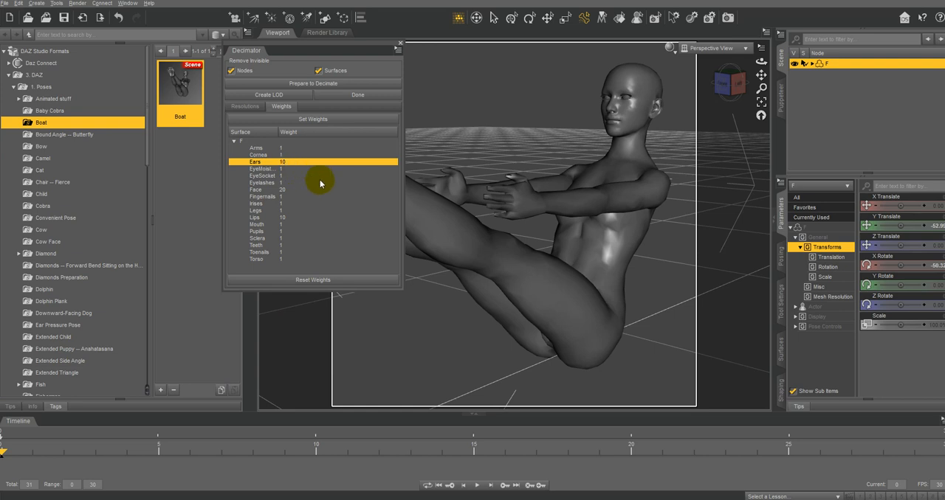
pyautogui.moveTo(283, 165)
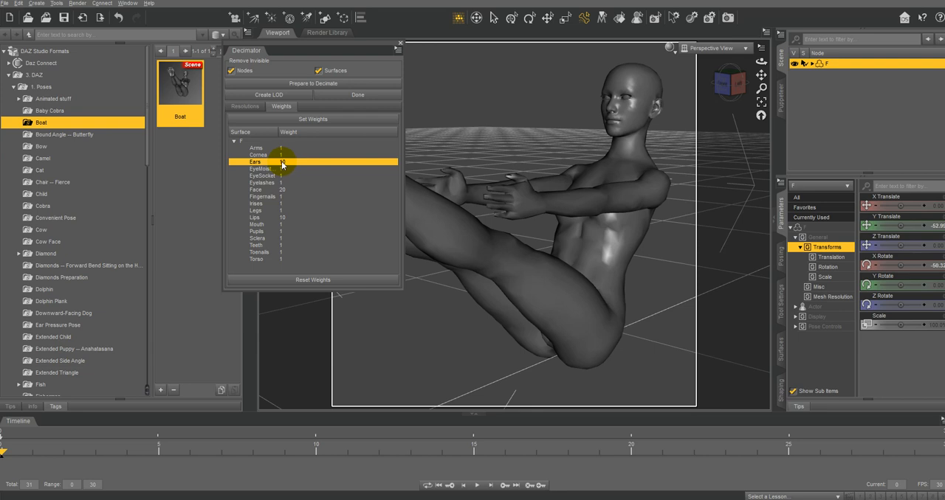
pyautogui.moveTo(288, 164)
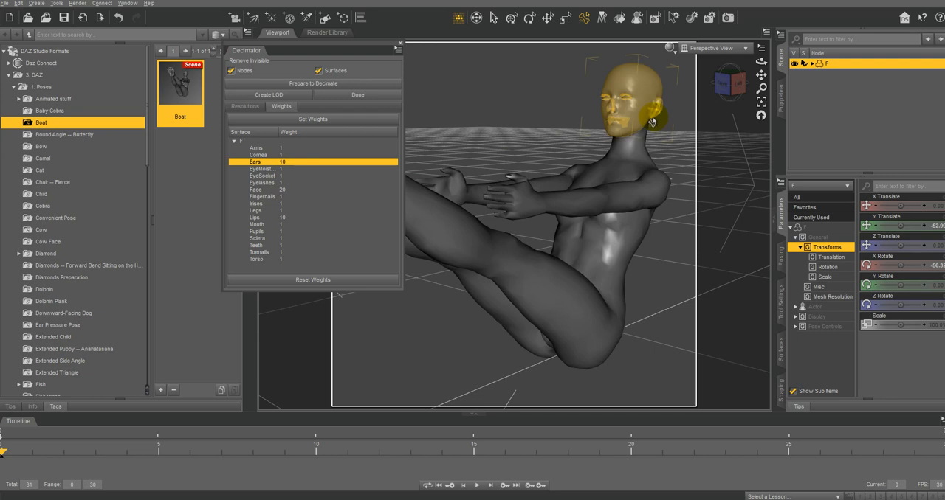
pyautogui.moveTo(650, 122)
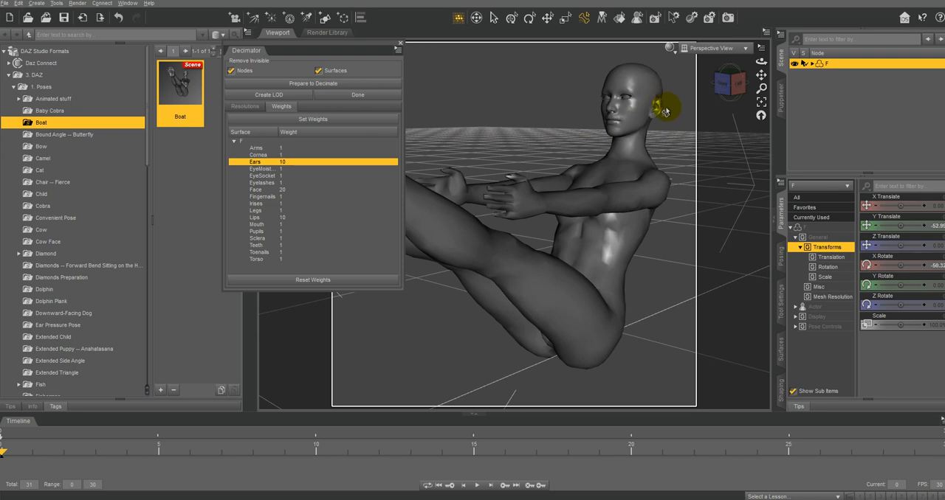
pyautogui.moveTo(632, 175)
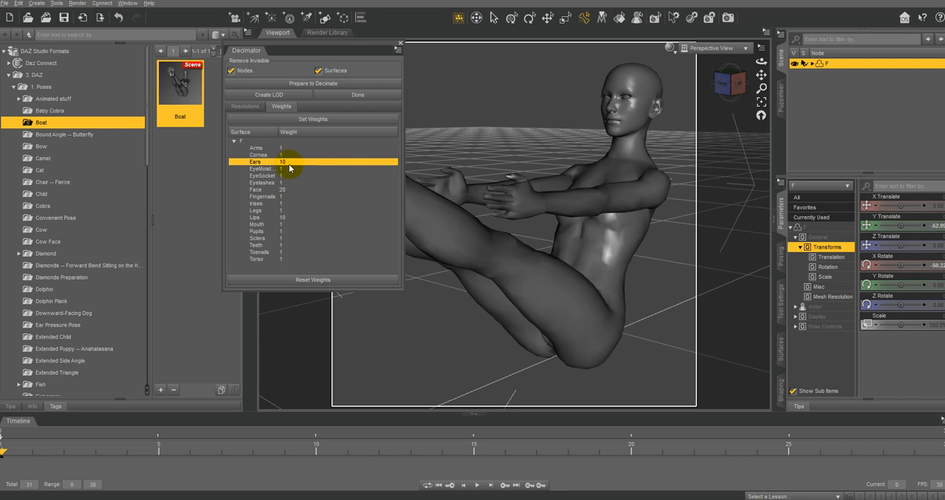
pyautogui.moveTo(284, 162)
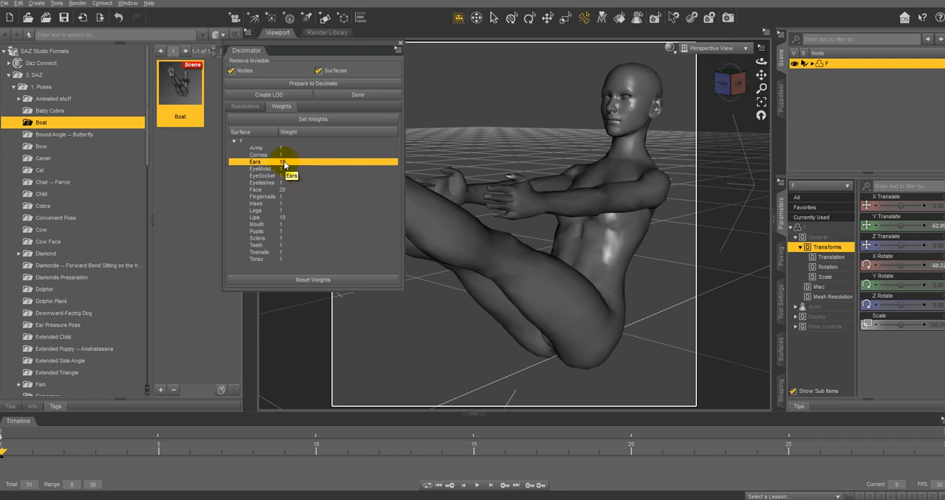
pyautogui.moveTo(287, 201)
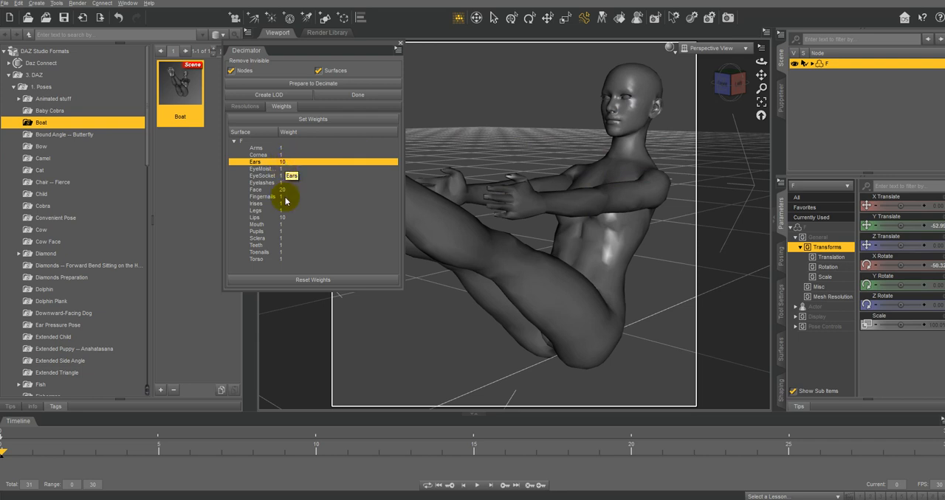
pyautogui.moveTo(257, 223)
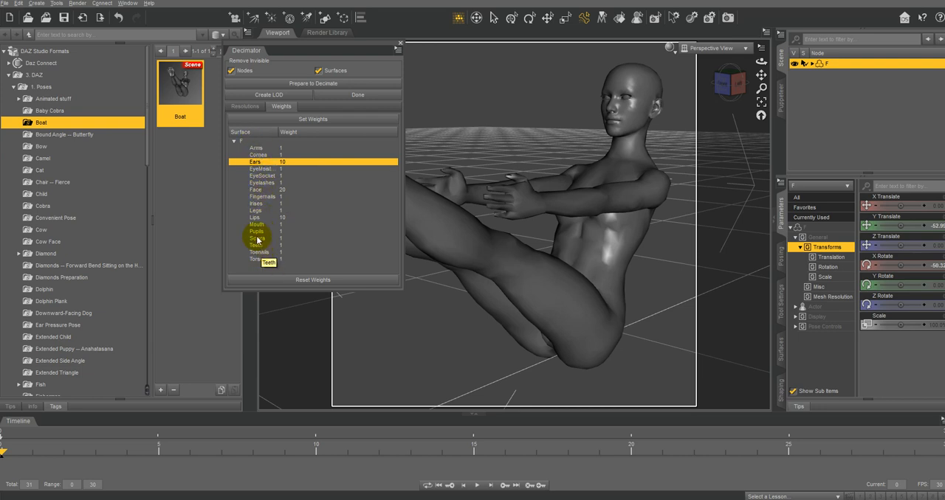
pyautogui.moveTo(263, 171)
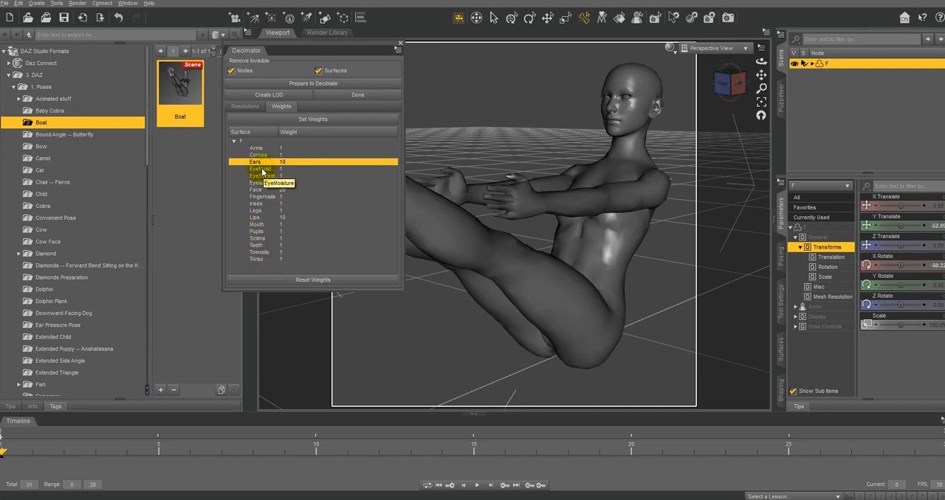
# Step: Check the Eyebrows weight, set Arms to 5, and view the legs up close
pyautogui.click(263, 175)
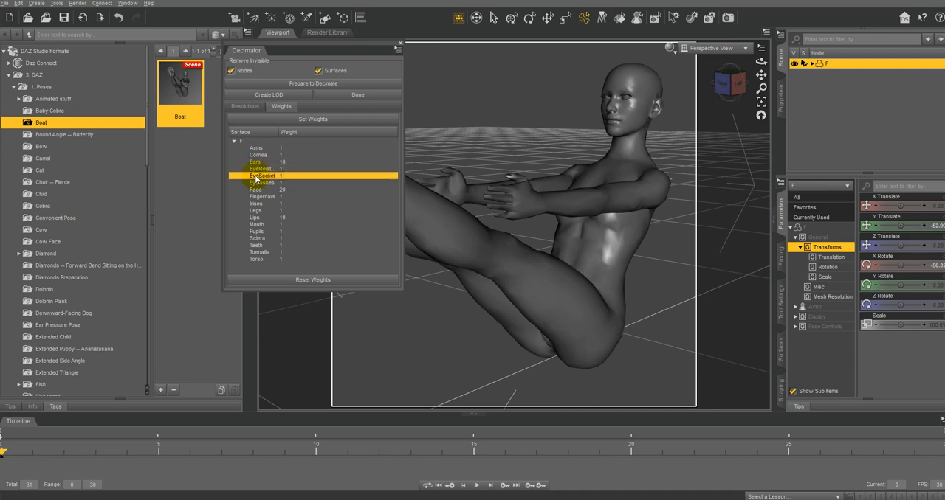
pyautogui.click(263, 168)
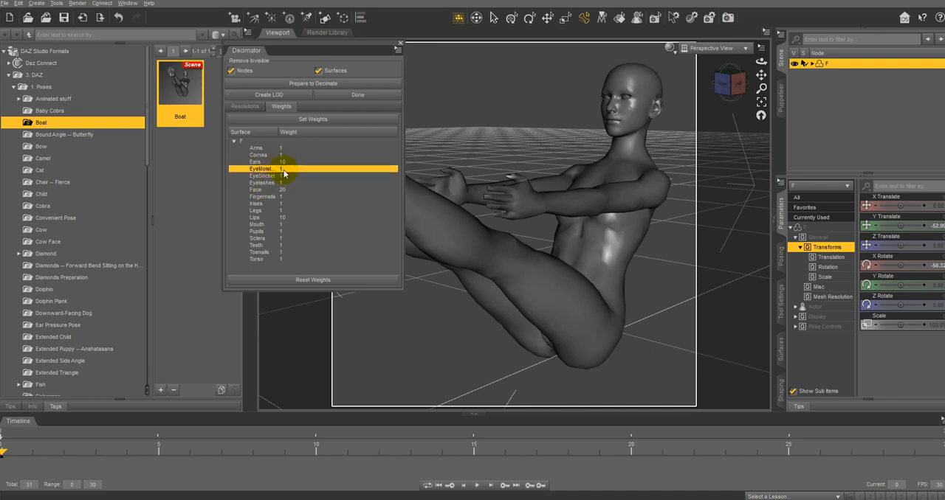
pyautogui.moveTo(279, 177)
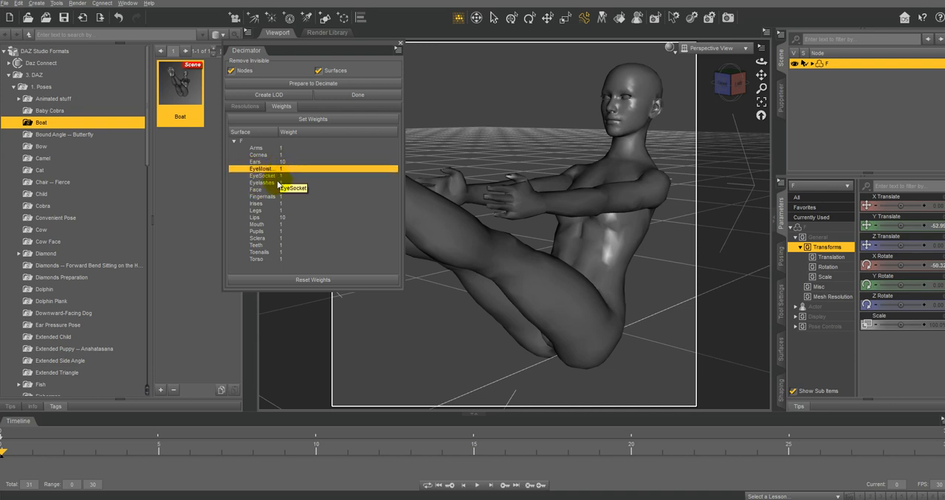
pyautogui.moveTo(265, 180)
pyautogui.write('20')
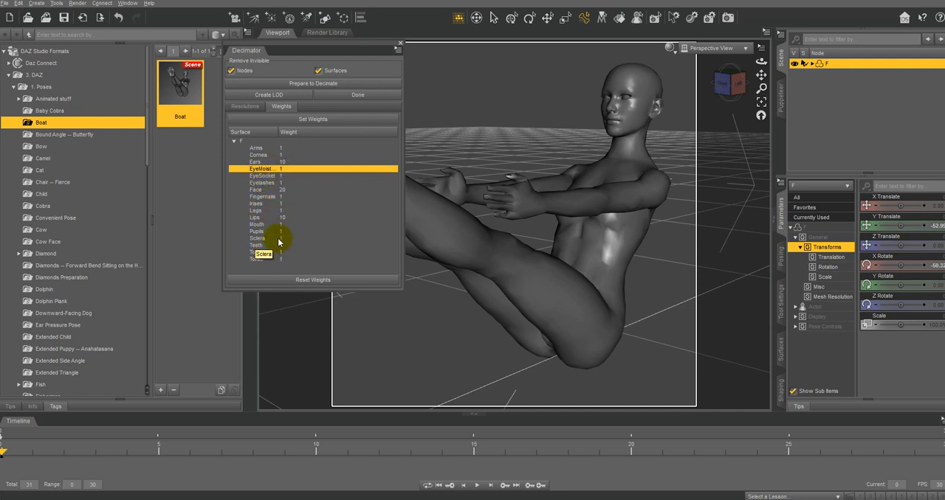
pyautogui.moveTo(280, 171)
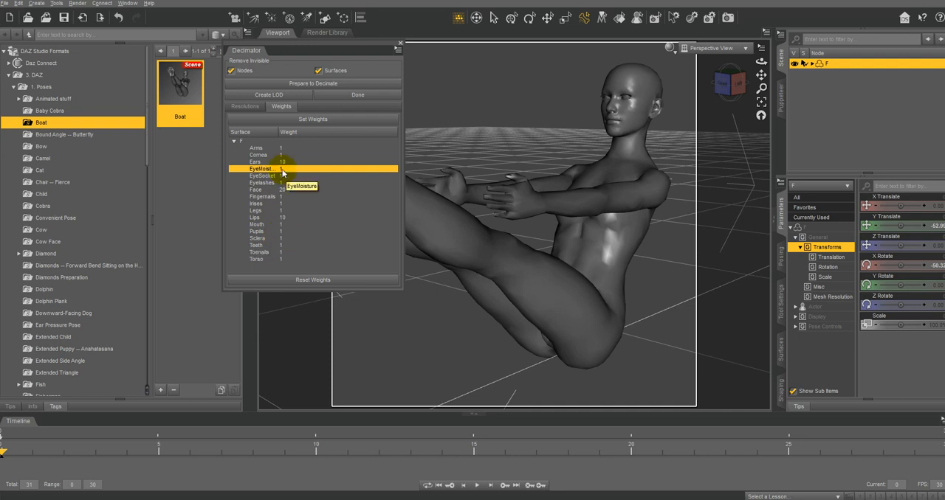
pyautogui.moveTo(280, 151)
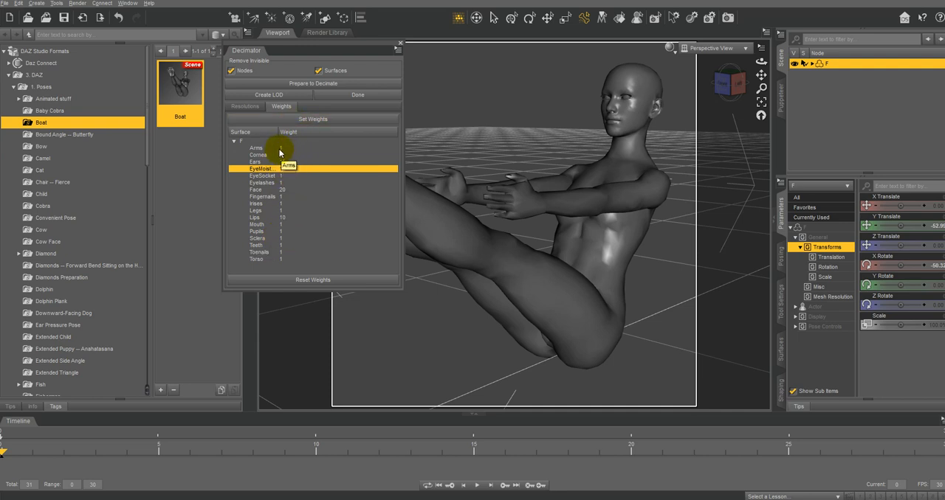
pyautogui.click(257, 147)
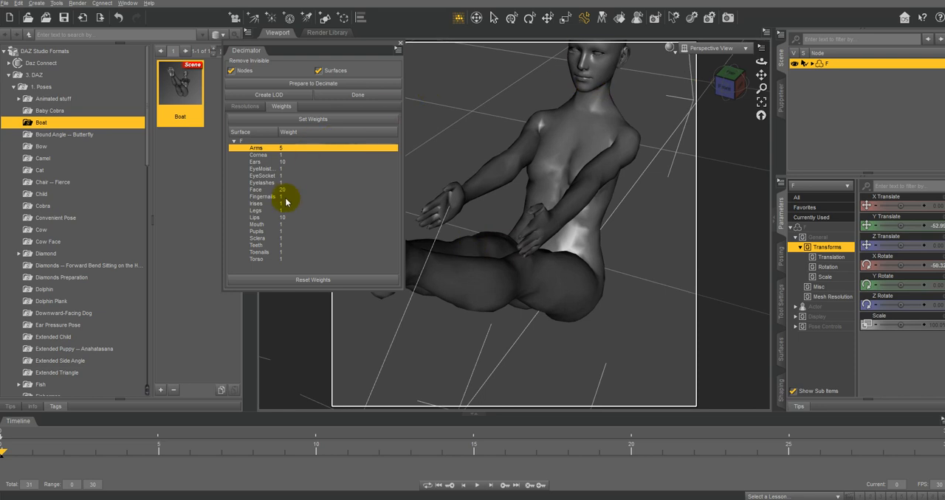
pyautogui.moveTo(287, 162)
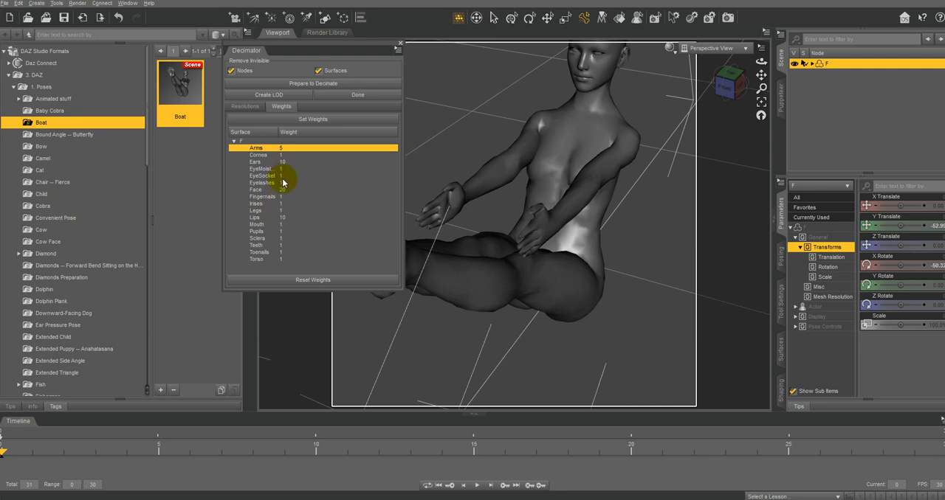
pyautogui.moveTo(284, 260)
pyautogui.write('5')
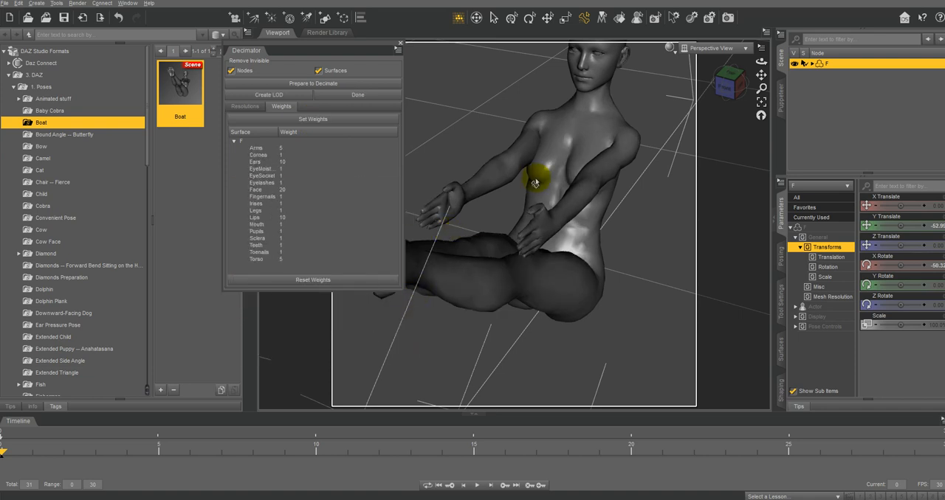
pyautogui.moveTo(534, 177); pyautogui.dragTo(475, 244)
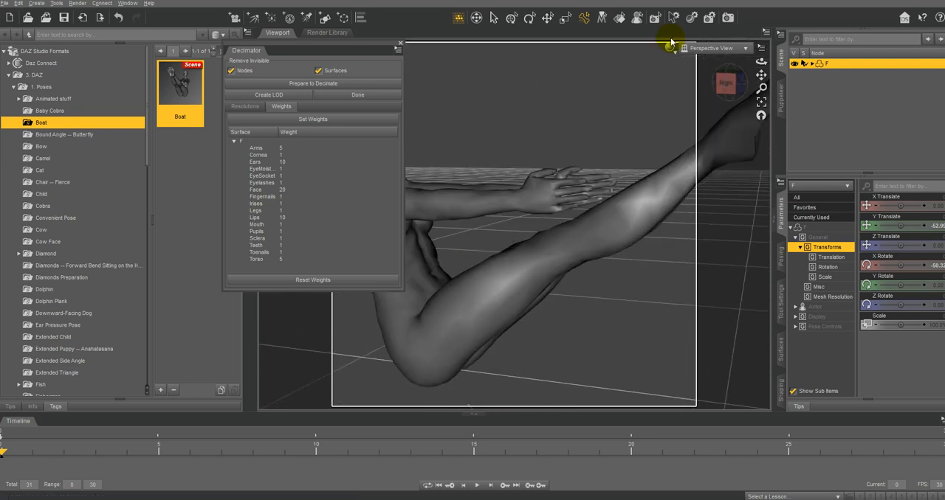
# Step: Show the figure in Wire Texture Shaded style and select it in the viewport
pyautogui.click(672, 47)
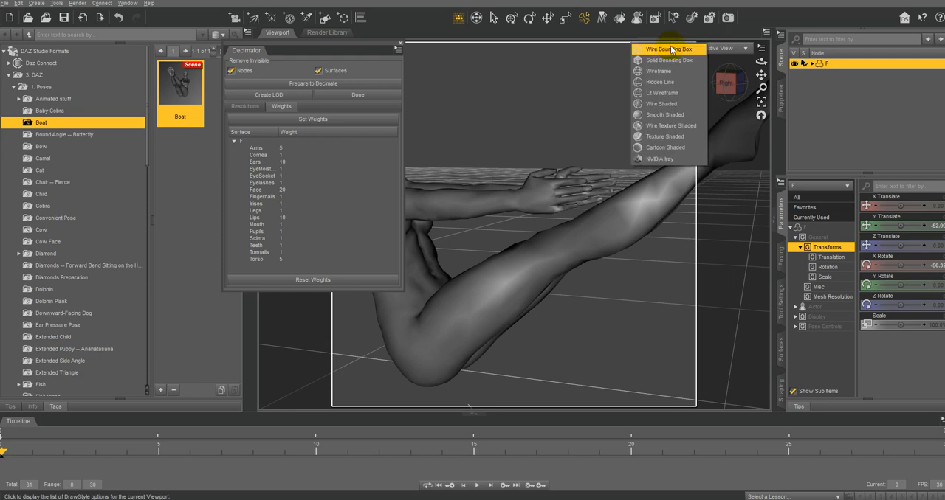
pyautogui.moveTo(670, 126)
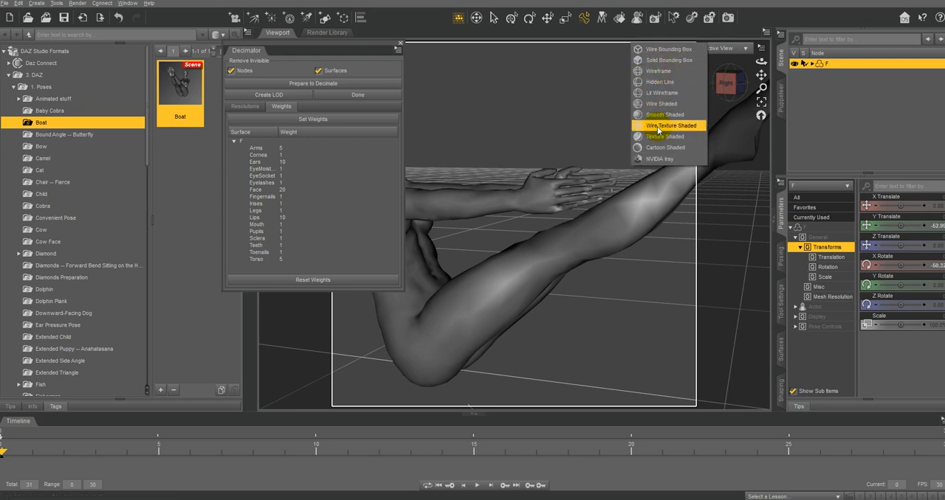
pyautogui.click(669, 125)
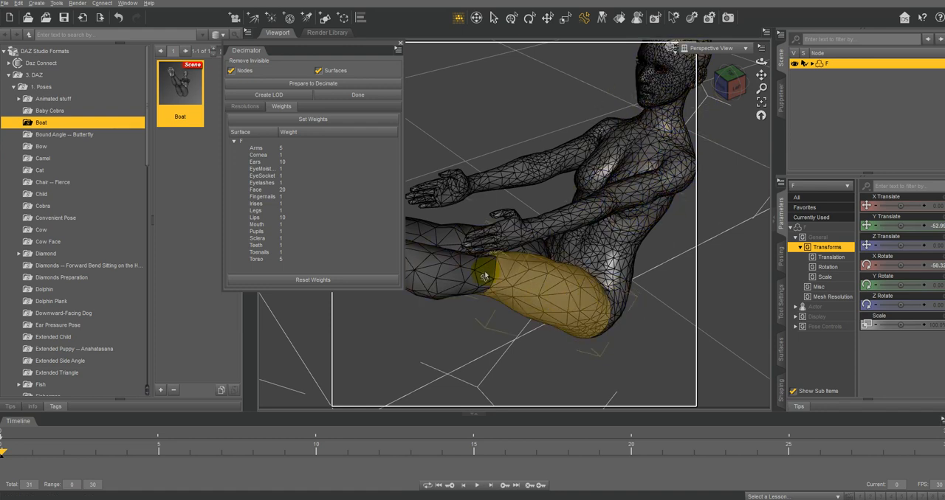
pyautogui.click(245, 106)
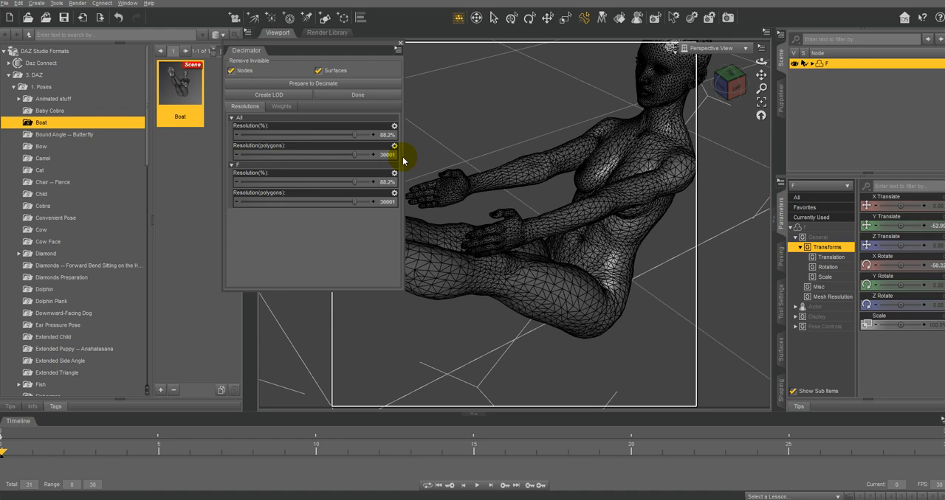
# Step: Enter a lower target polygon count in the Decimator, coarsening the figure's mesh
pyautogui.doubleClick(316, 153)
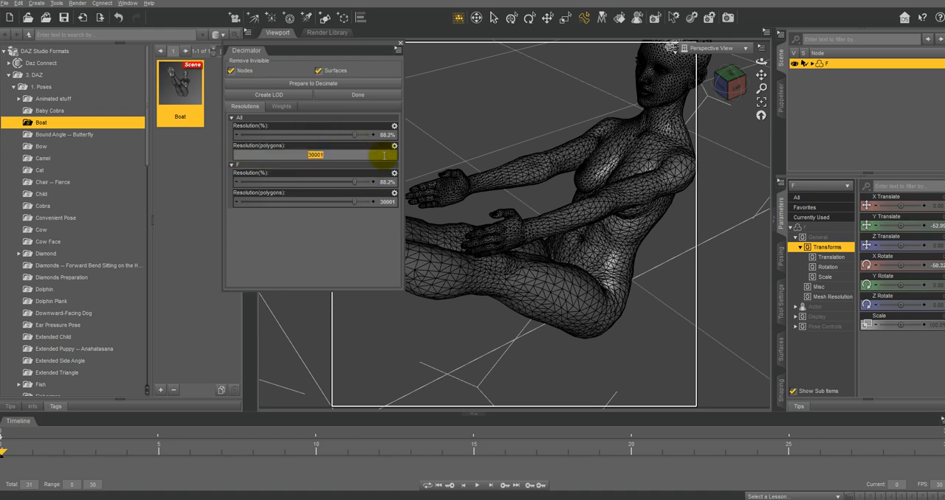
pyautogui.write('0000')
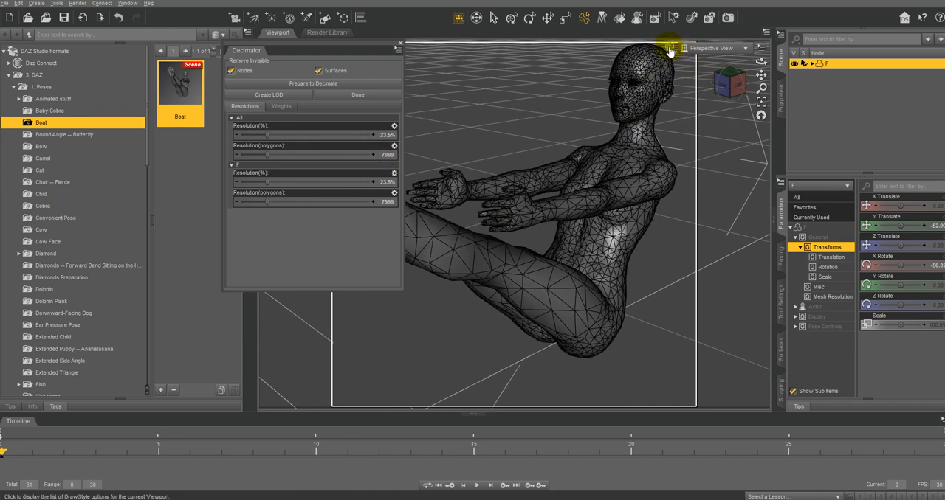
# Step: Switch the viewport DrawStyle to Texture Shaded, hiding the wireframe overlay
pyautogui.click(667, 47)
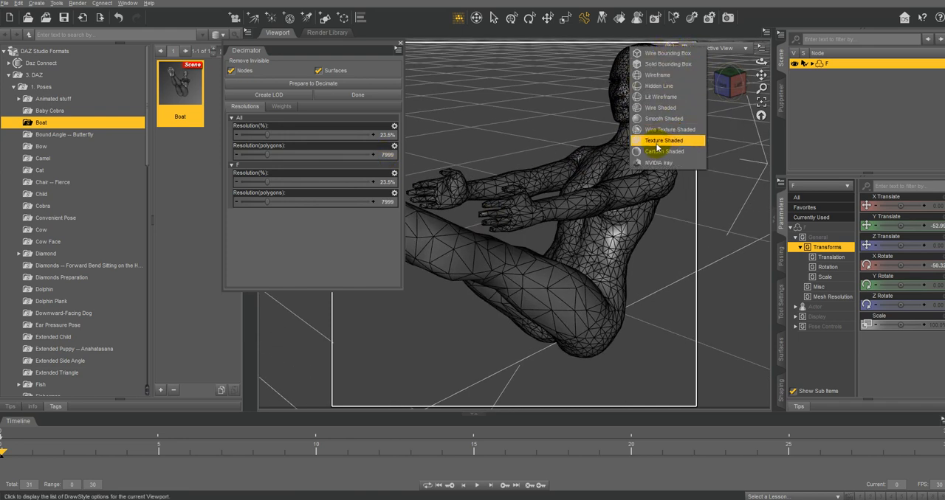
pyautogui.click(663, 141)
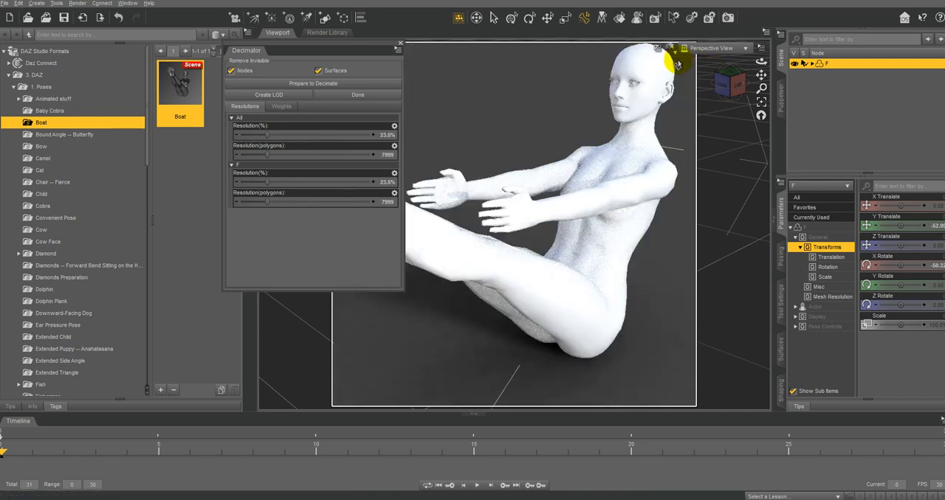
pyautogui.moveTo(476, 145)
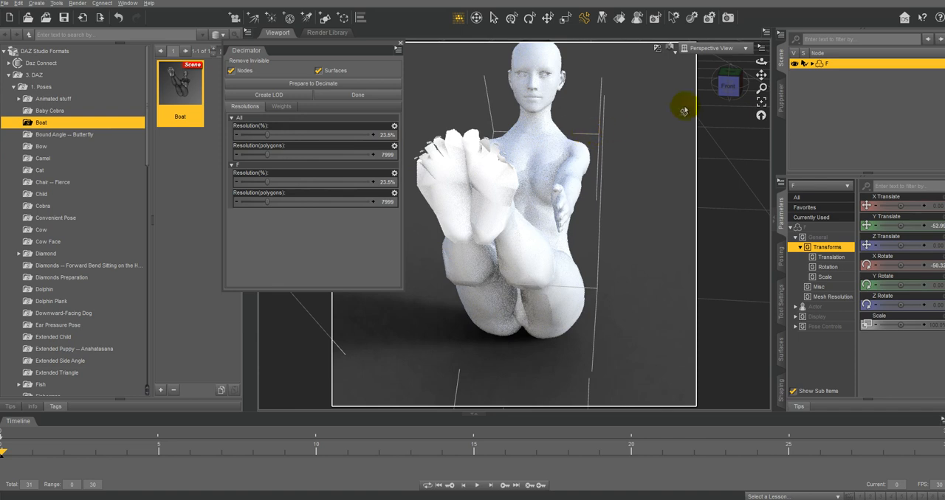
pyautogui.moveTo(617, 101)
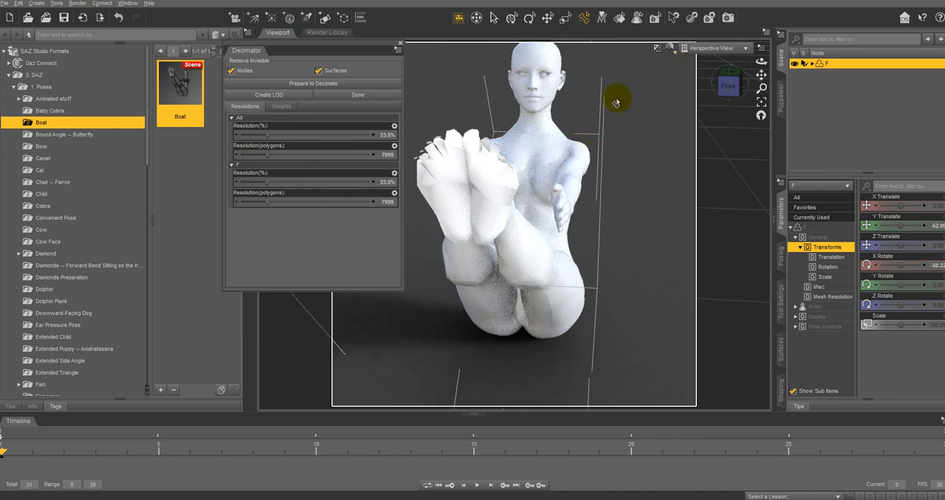
pyautogui.moveTo(730, 86)
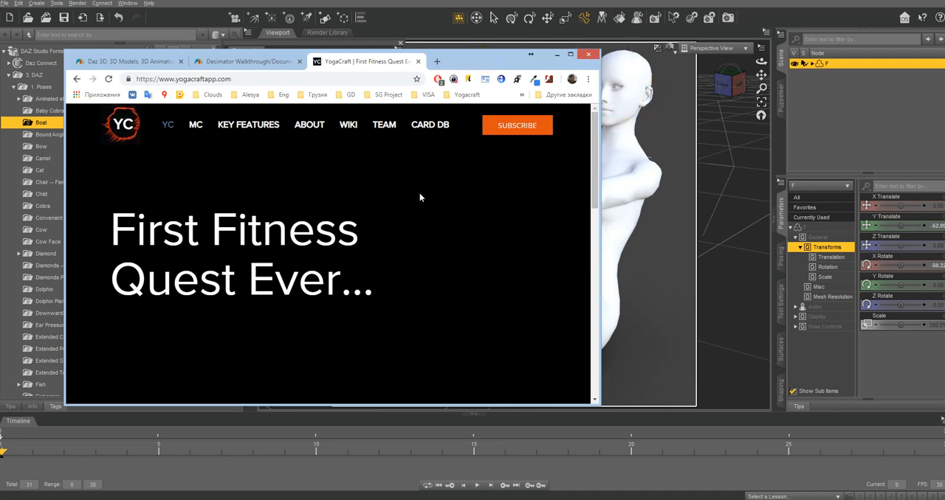
# Step: Scroll down the YogaCraft home page in Chrome
pyautogui.scroll(-3)
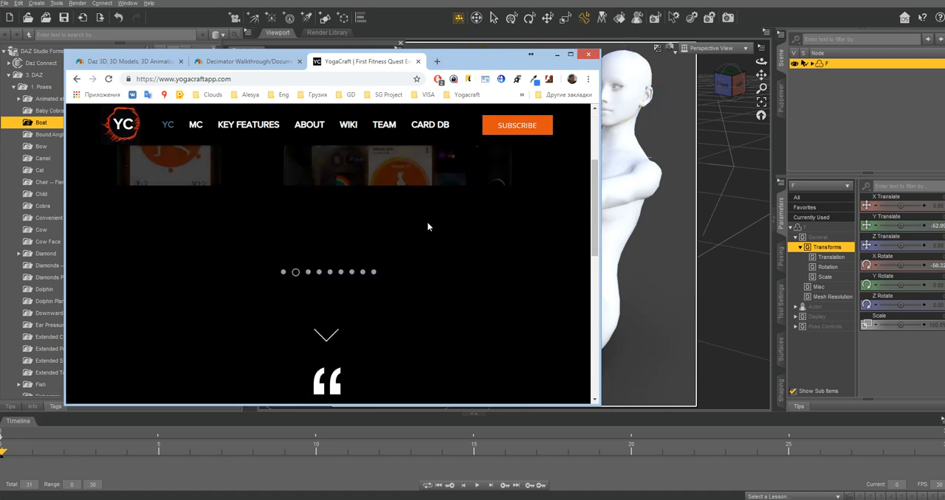
pyautogui.scroll(-3)
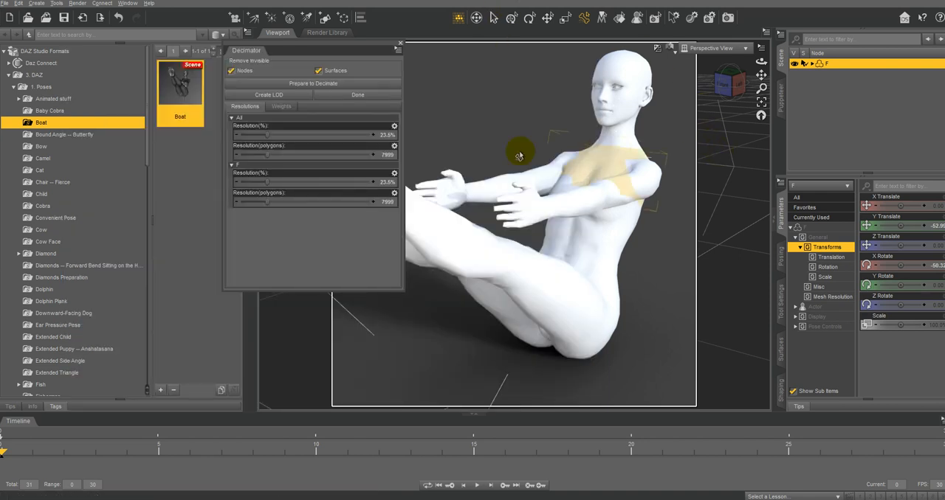
# Step: Select the decimated figure in the DAZ Studio viewport
pyautogui.click(268, 94)
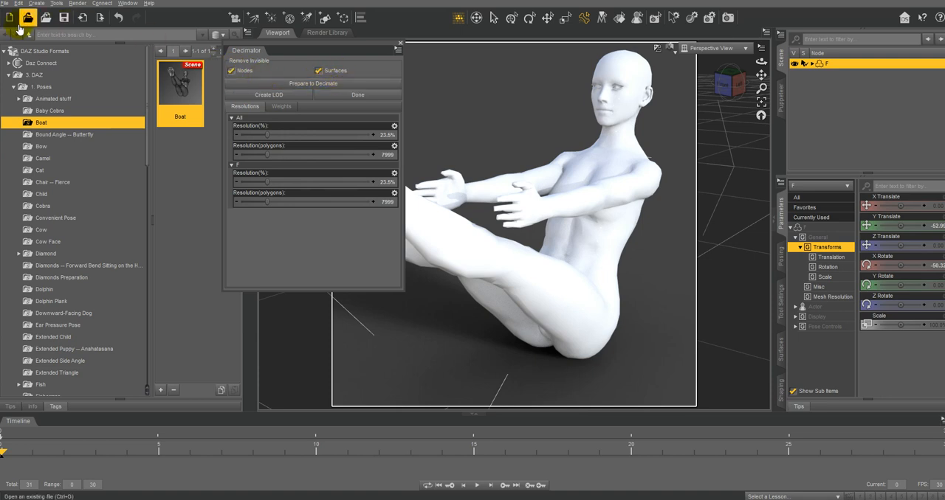
pyautogui.moveTo(41, 122)
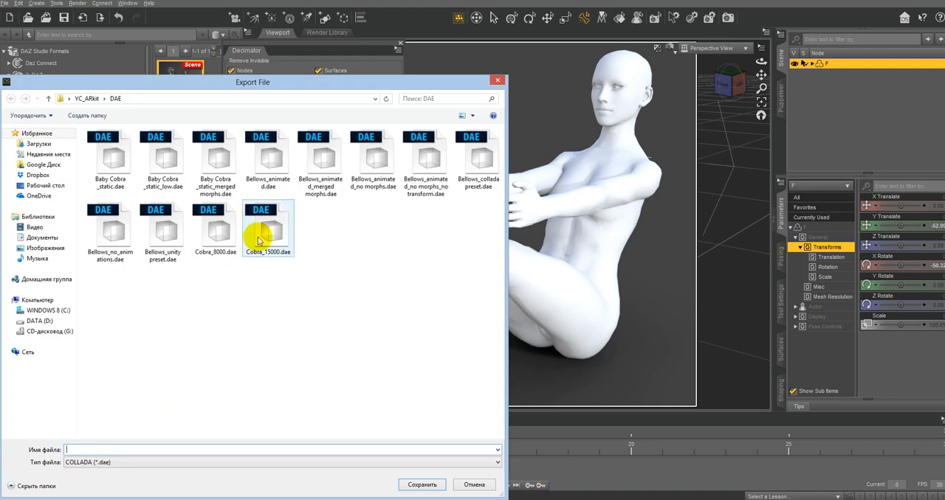
pyautogui.click(269, 229)
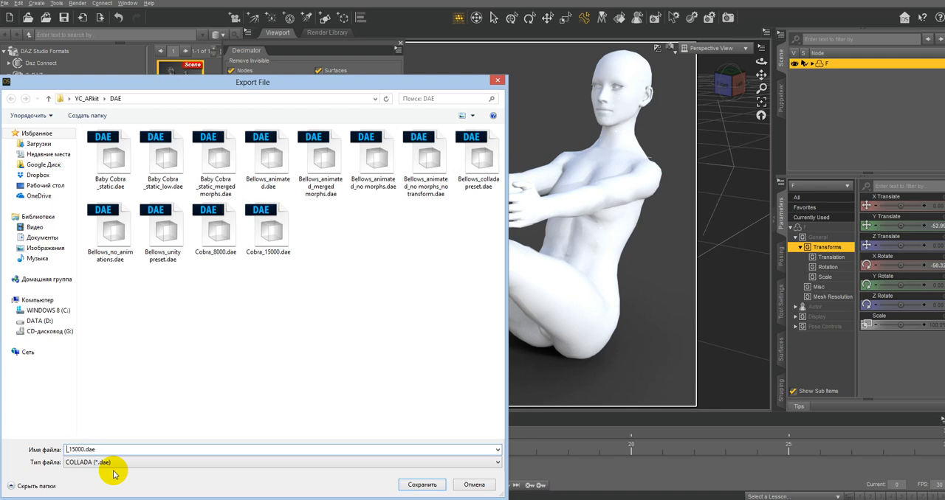
pyautogui.click(422, 484)
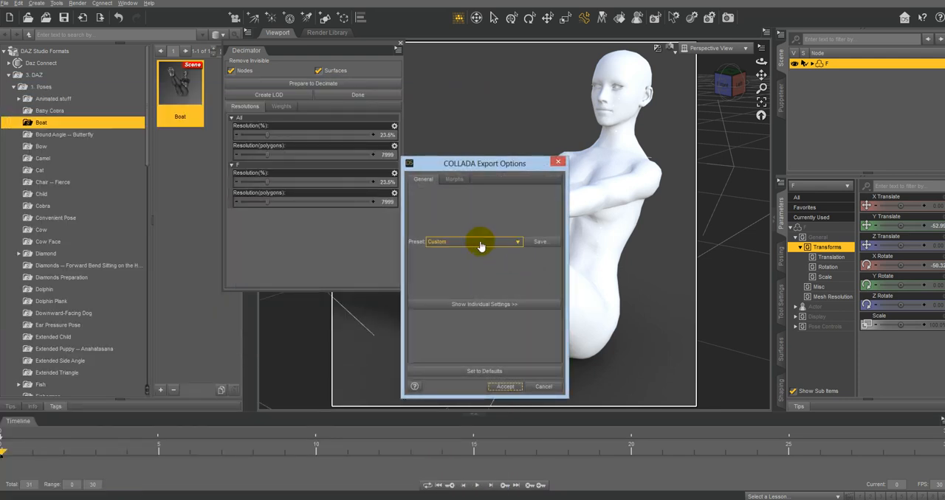
pyautogui.click(505, 386)
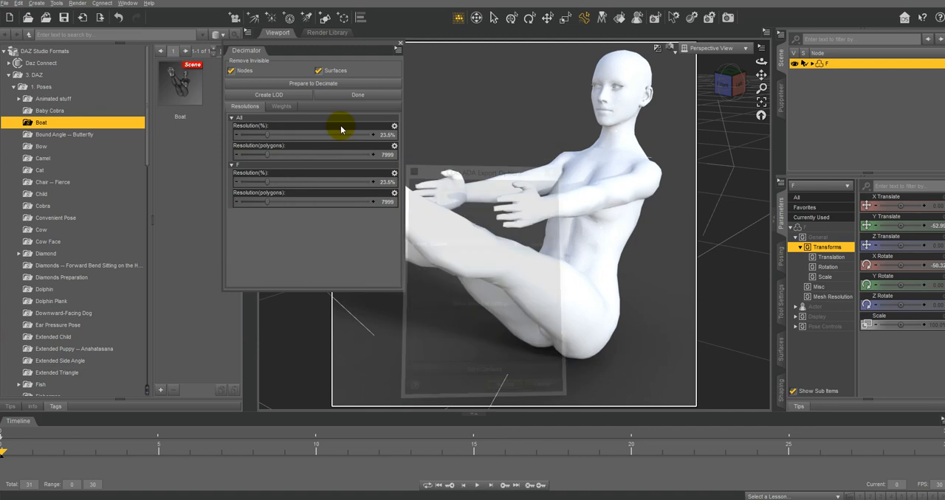
pyautogui.click(5, 3)
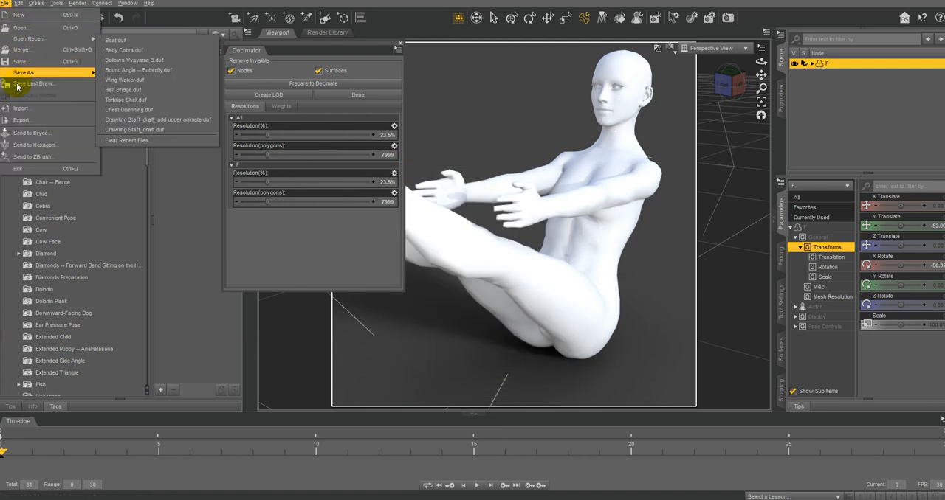
# Step: Export the figure as an Autodesk FBX file under the 15000-named file name
pyautogui.click(22, 120)
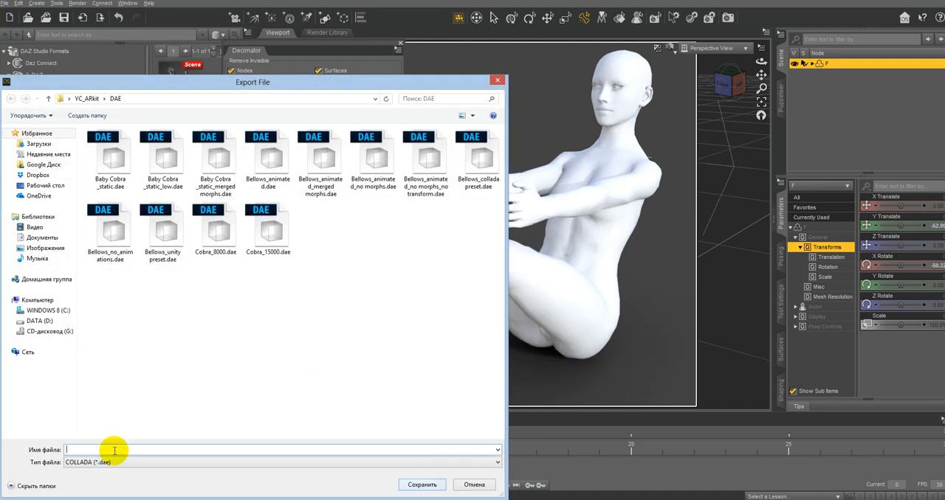
pyautogui.click(280, 462)
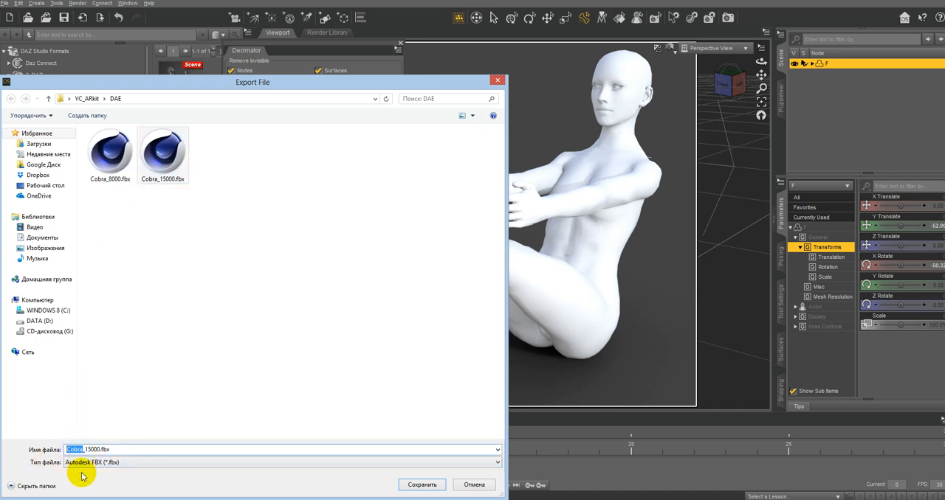
pyautogui.write('B')
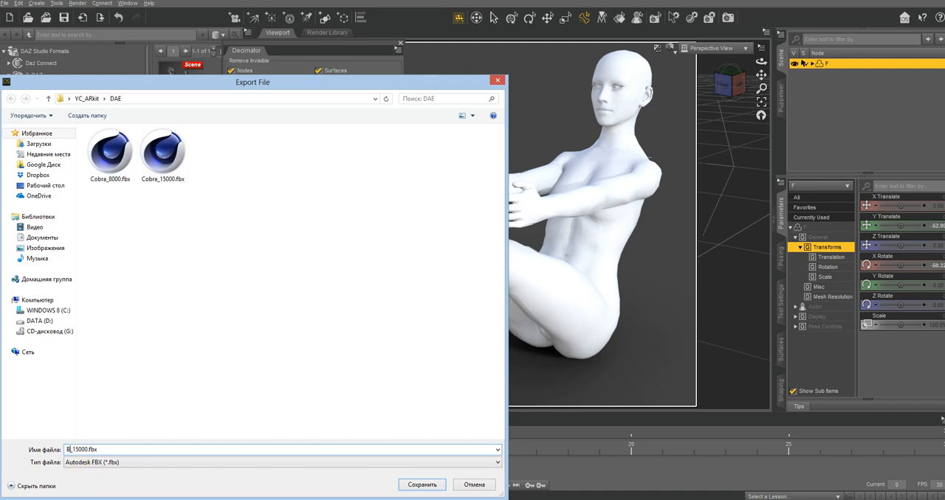
pyautogui.click(423, 484)
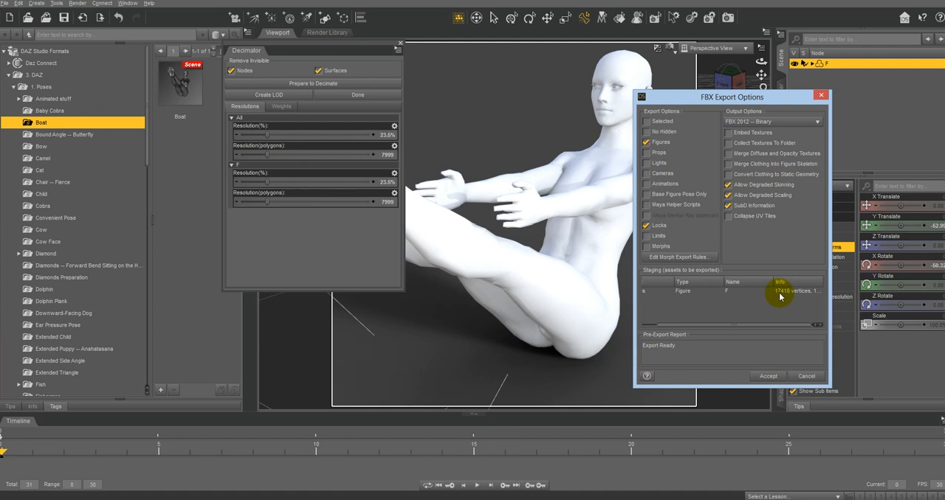
pyautogui.moveTo(640, 200)
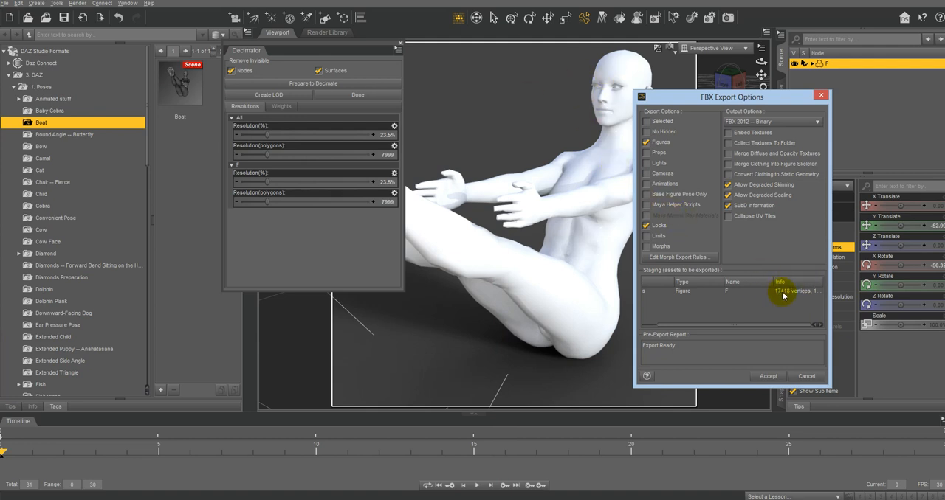
pyautogui.moveTo(781, 293)
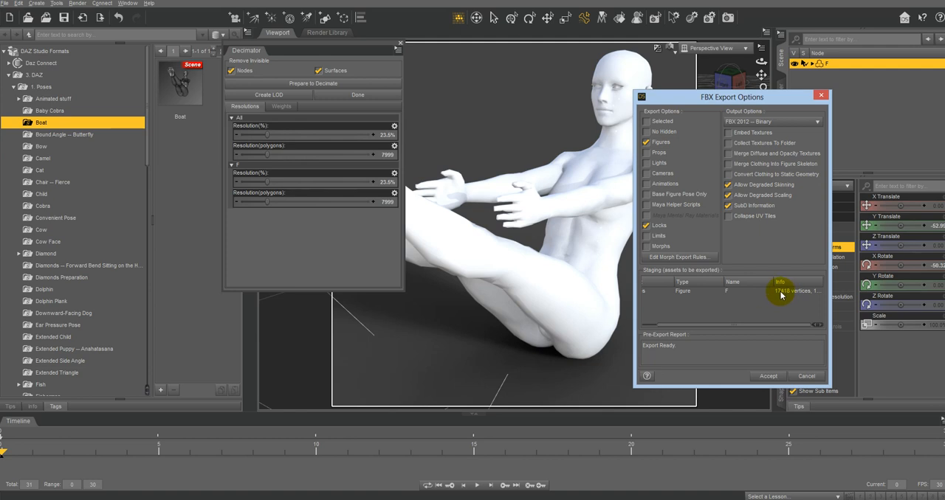
pyautogui.moveTo(782, 296)
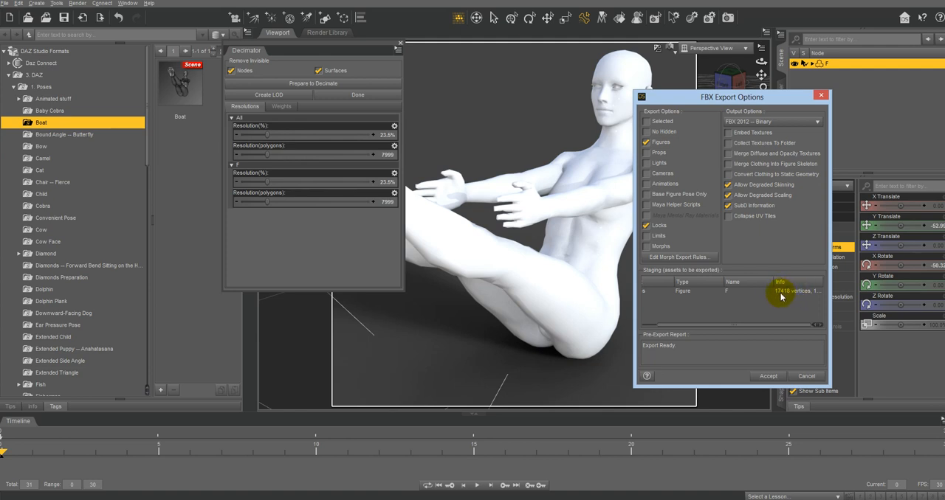
pyautogui.moveTo(335, 47)
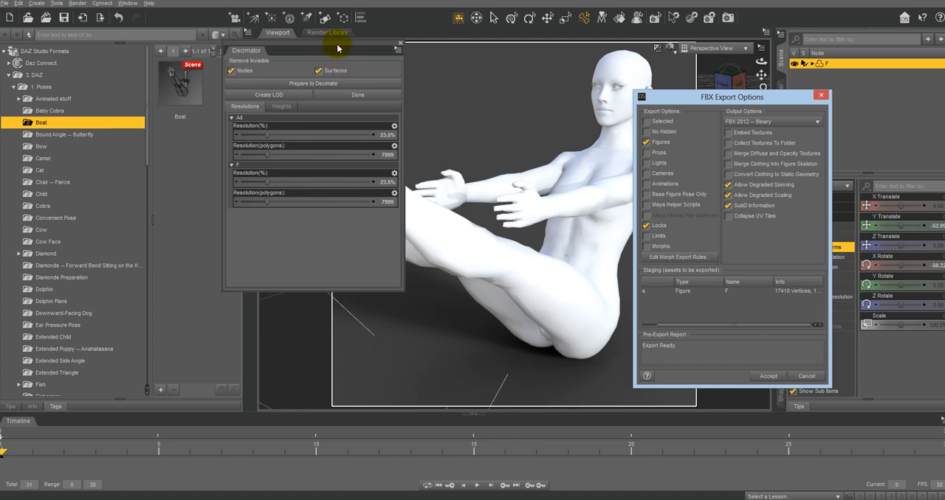
pyautogui.moveTo(342, 50)
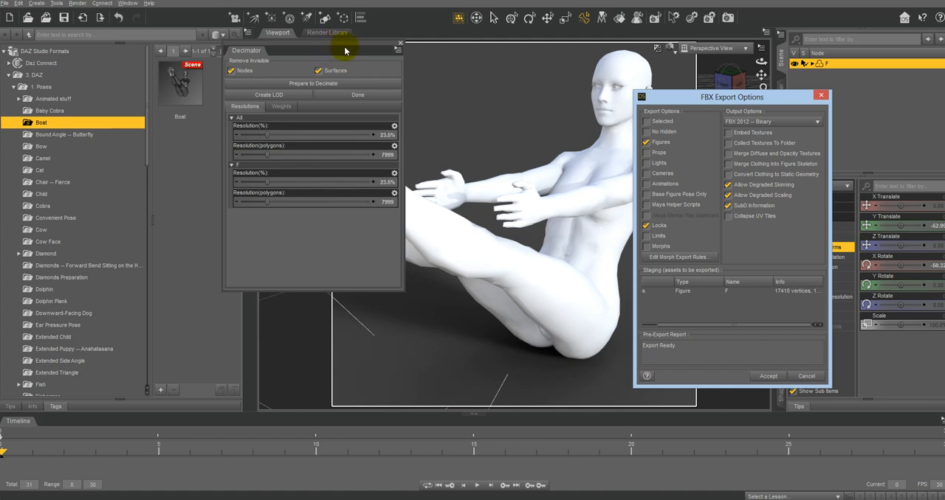